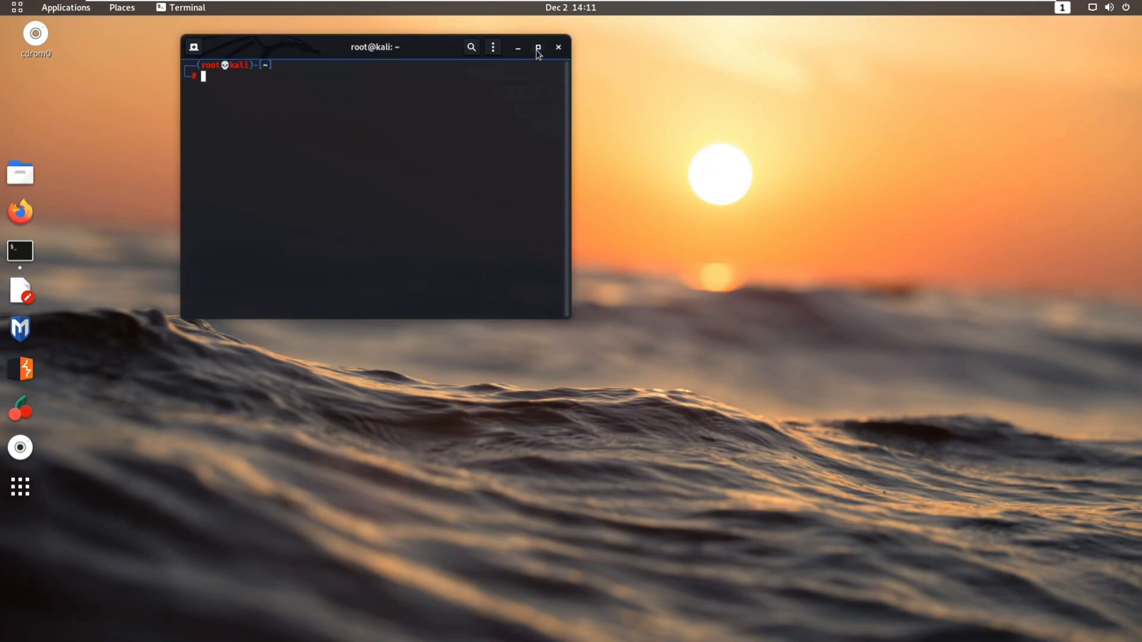
Step: Maximize the terminal and type 'sudo apt-get install figlet' at the prompt
click(538, 48)
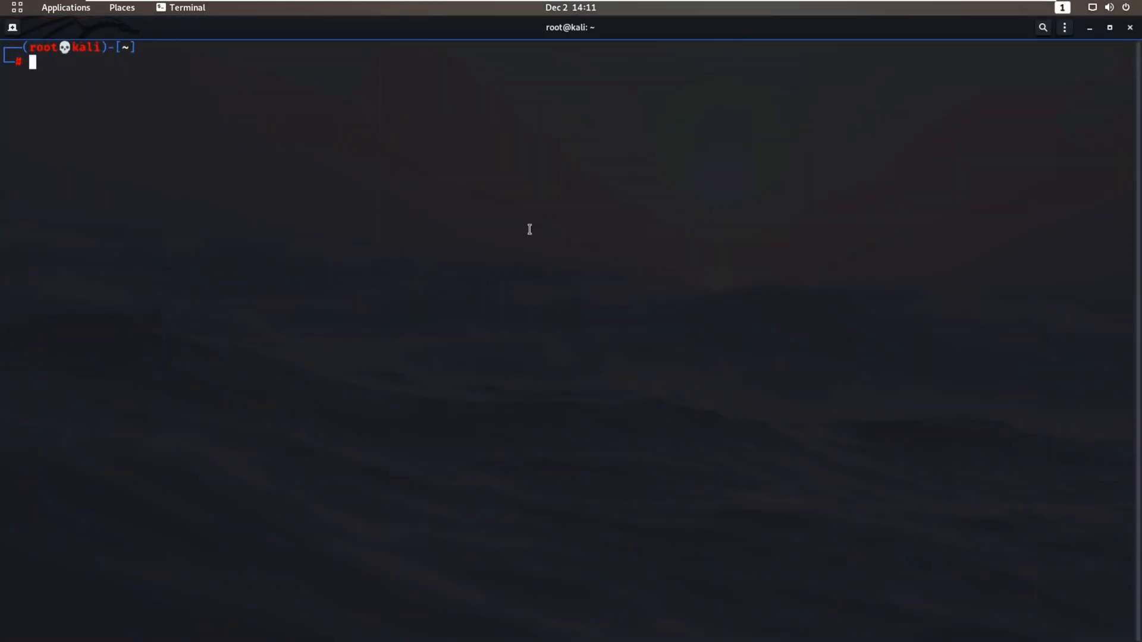
text(sudo apt-get install figlet)
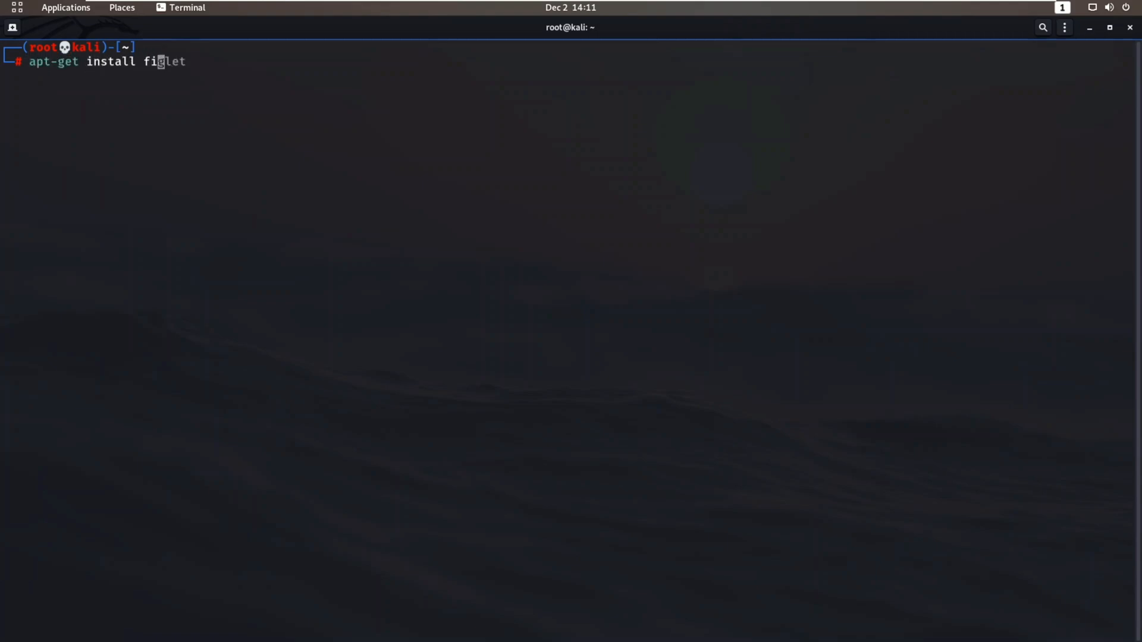
Step: Run the figlet install command, which reports figlet is already installed
key(Return)
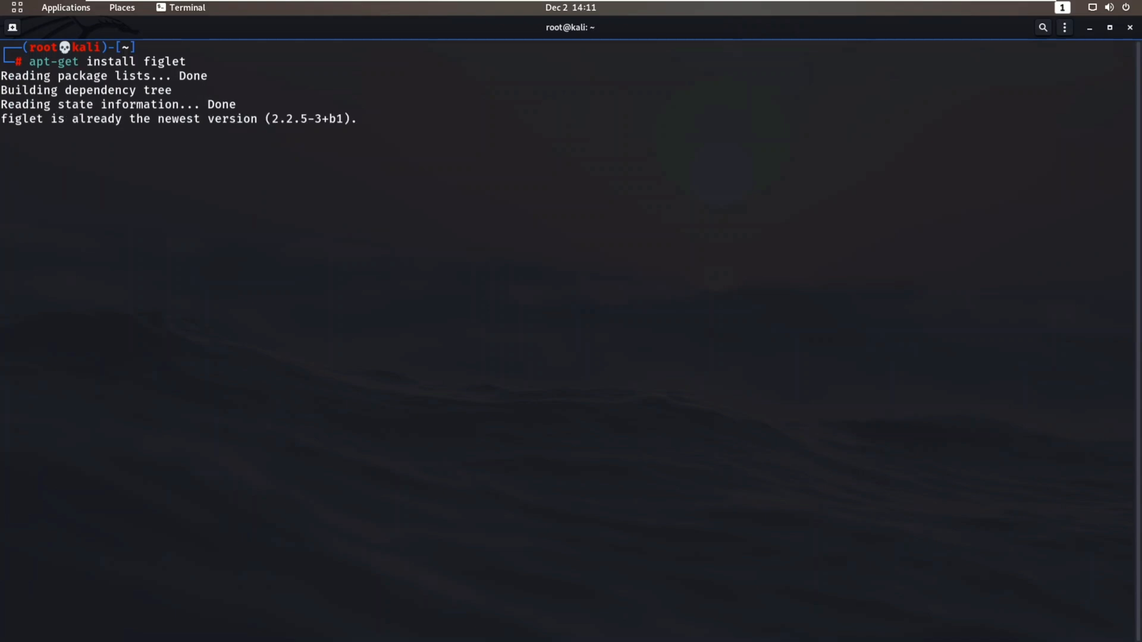
key(Return)
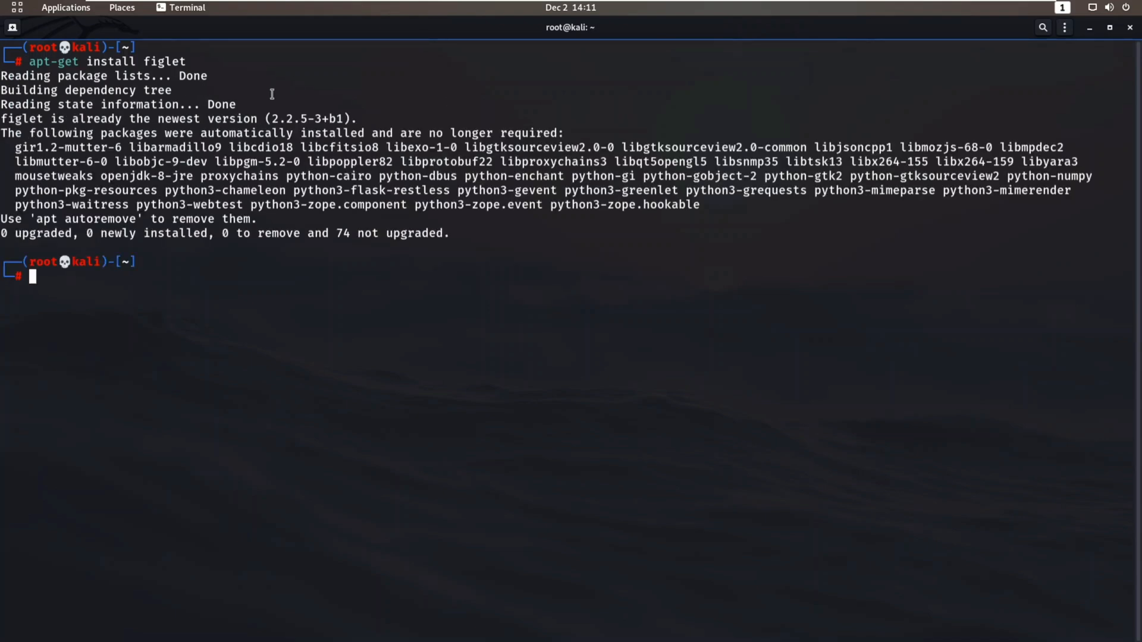
drag(72, 119, 257, 119)
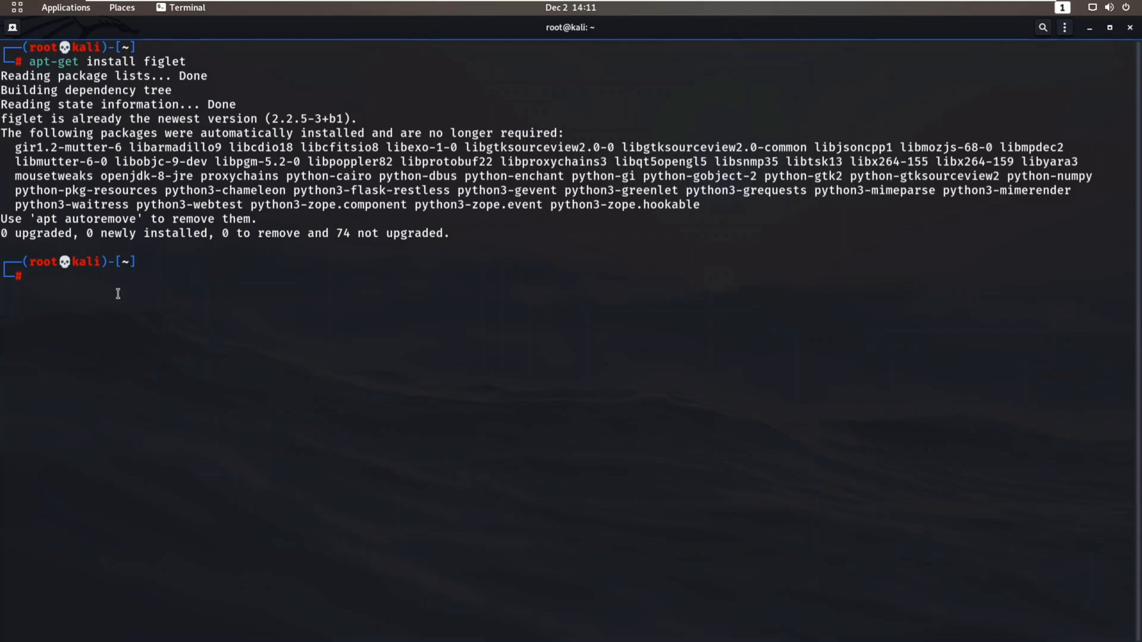
Step: Print 'Anonymous' and 'Hacked' as figlet ASCII-art banners
text(figlet Anonymous)
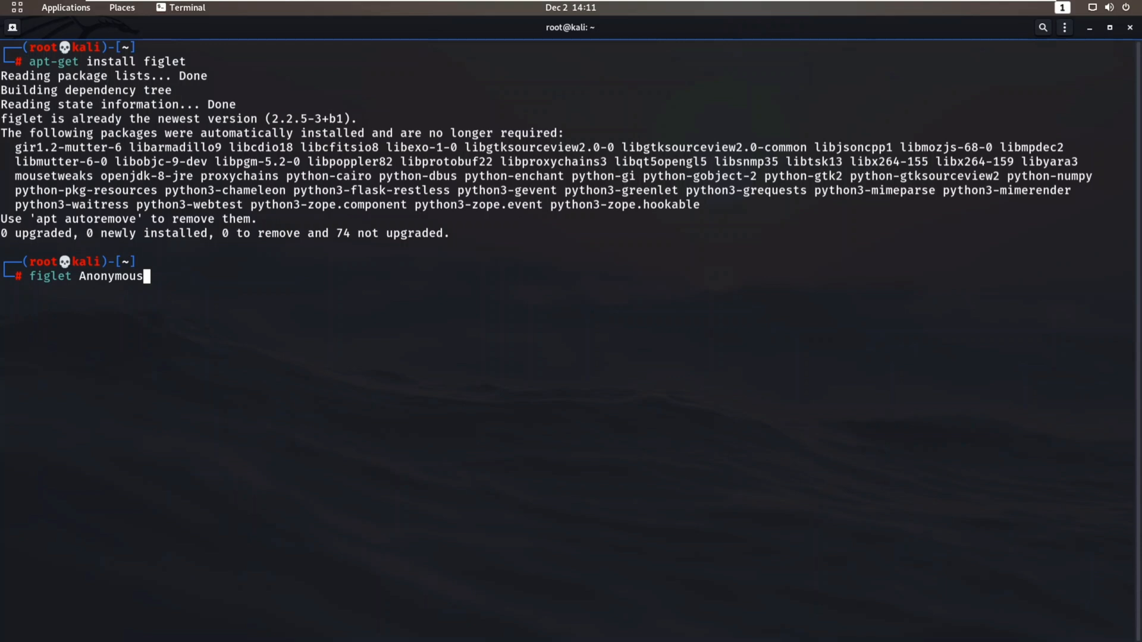
key(Return)
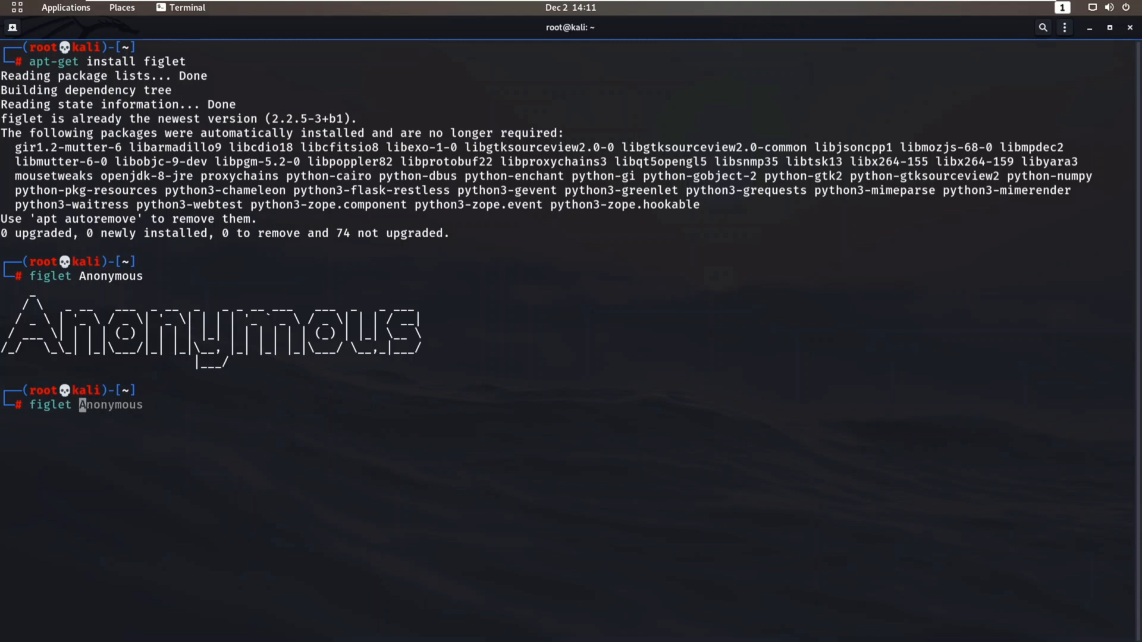
text(Hacked)
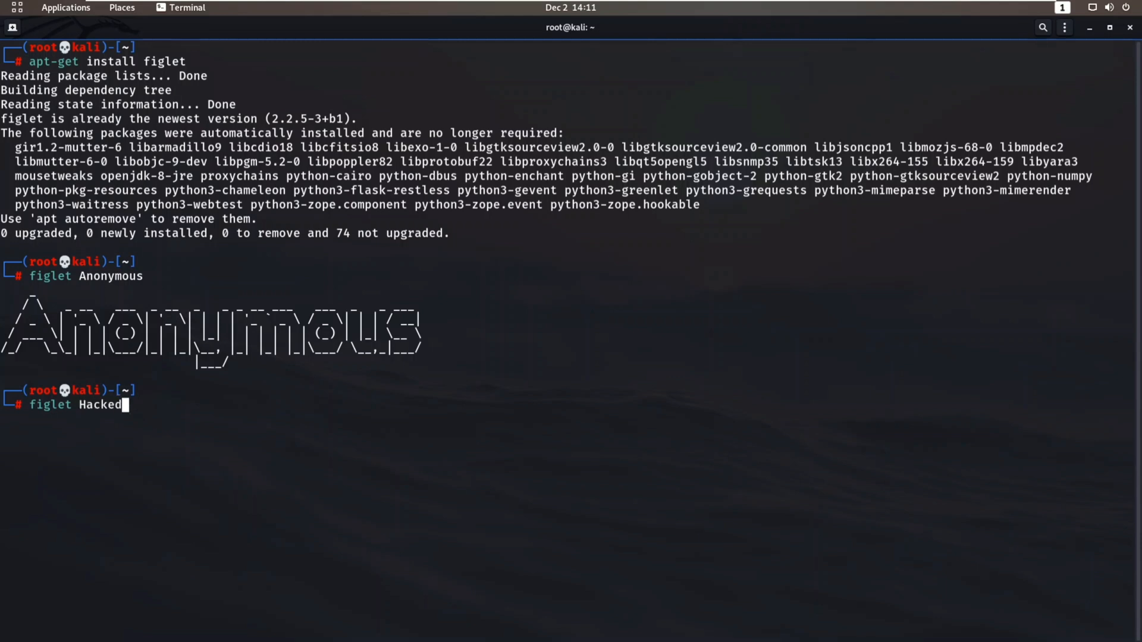
key(Return)
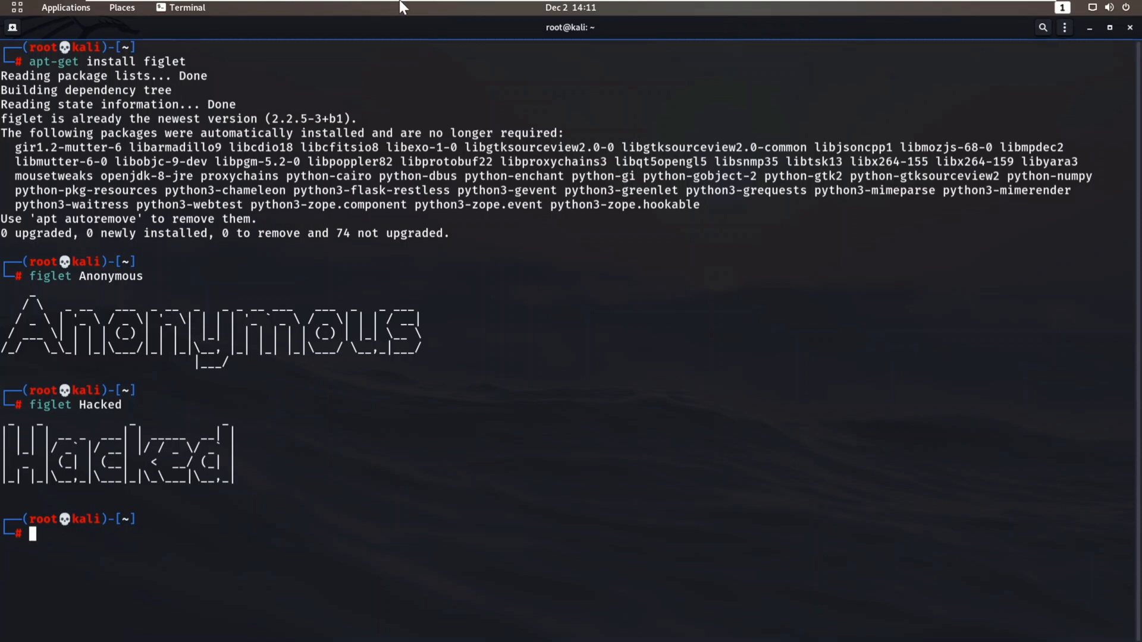
mouse_move(704, 500)
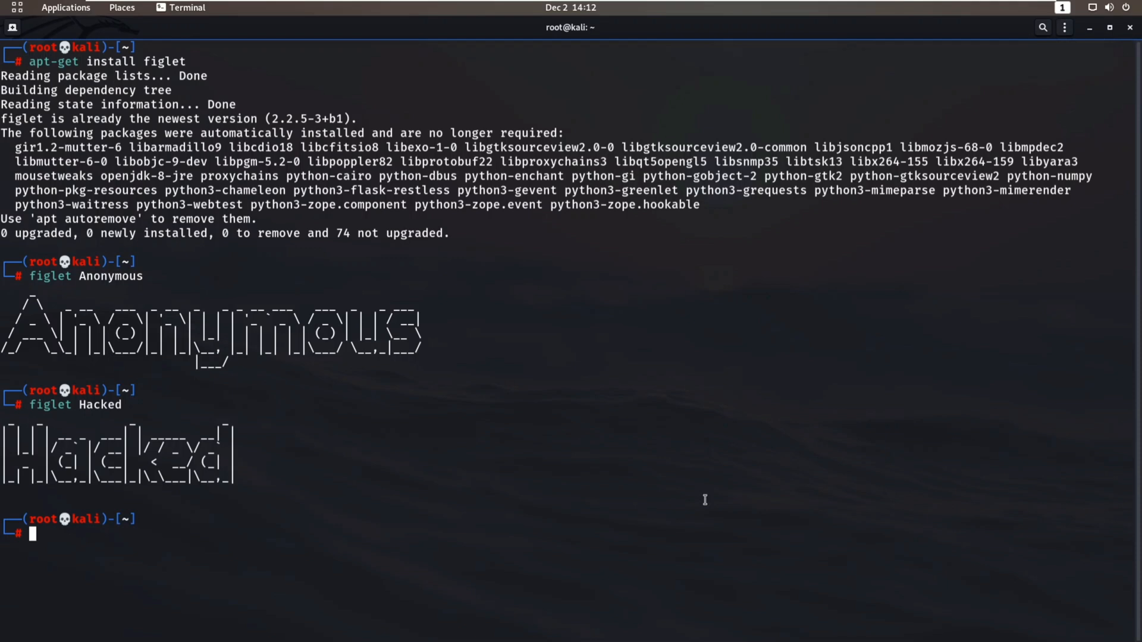
Step: Run 'figlet --help' to list figlet's options, including font file and output width
text(figlet Hacked)
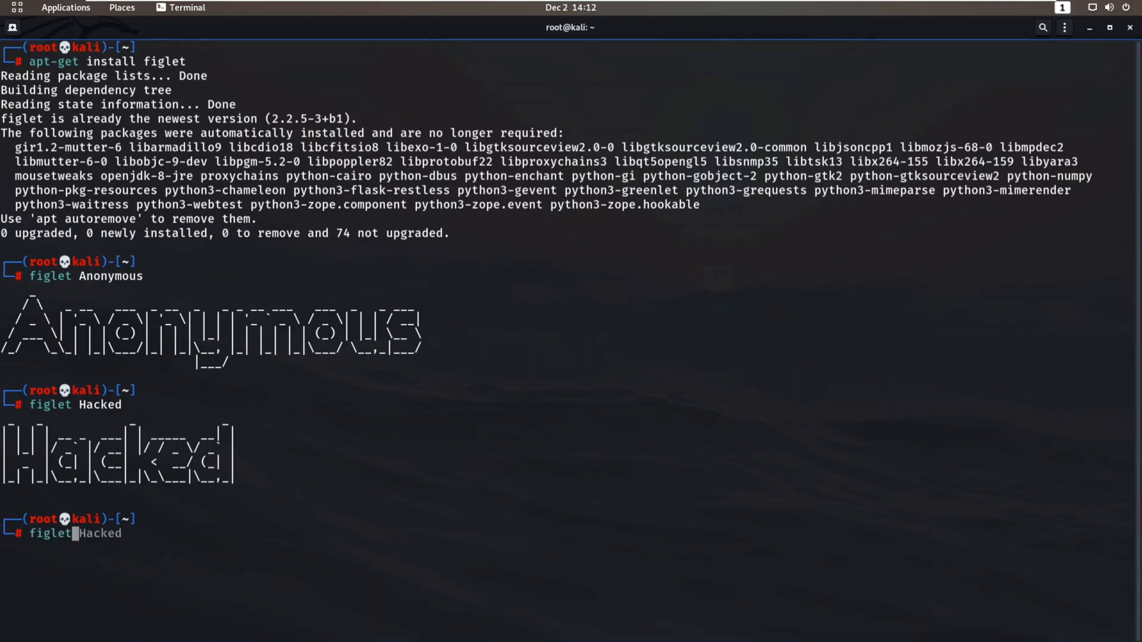
text(--he)
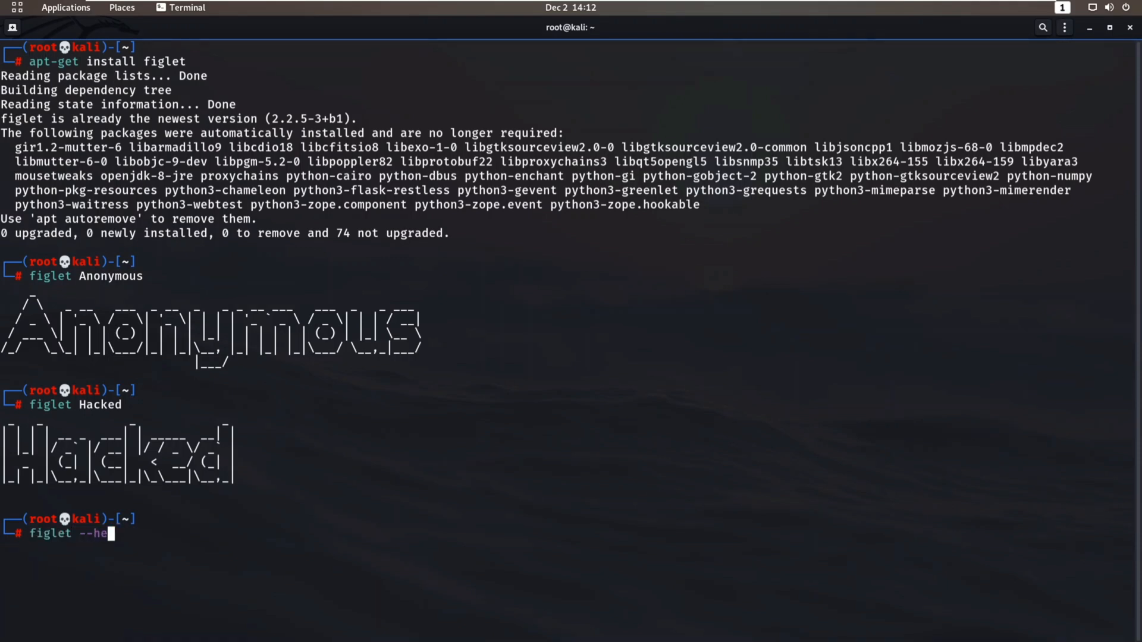
key(Return)
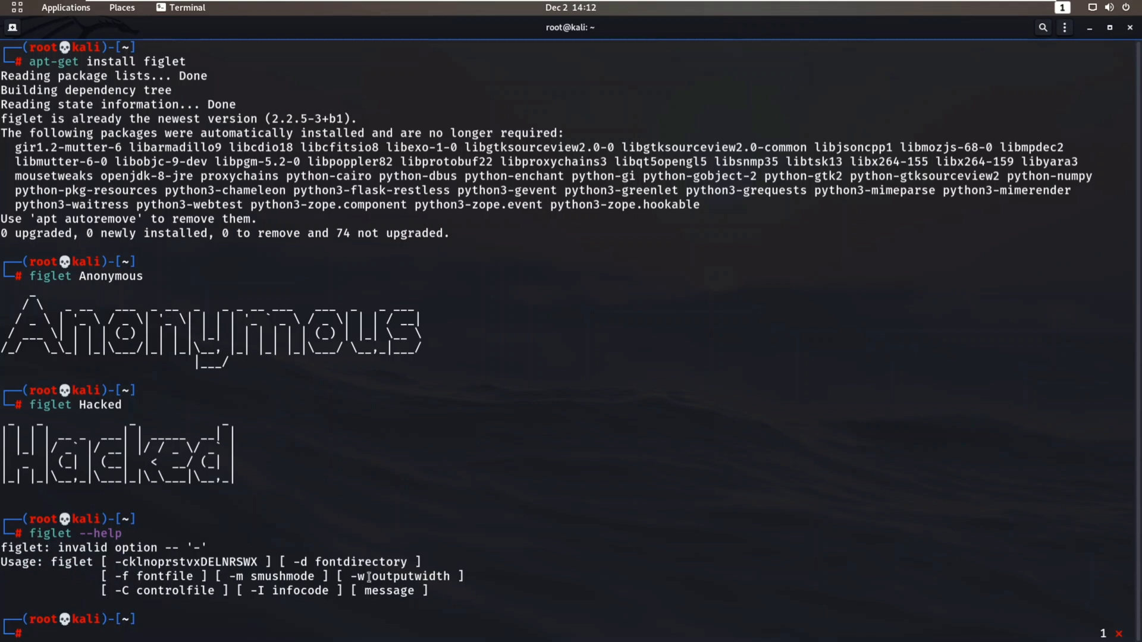
mouse_move(301, 595)
text(figlet -f)
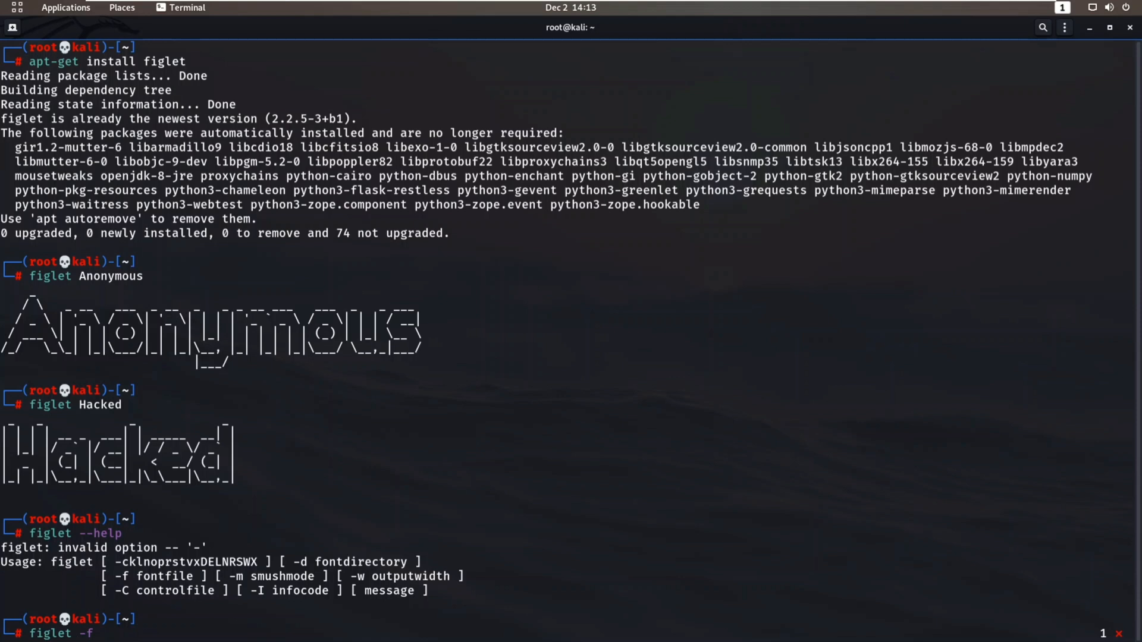
mouse_move(95, 633)
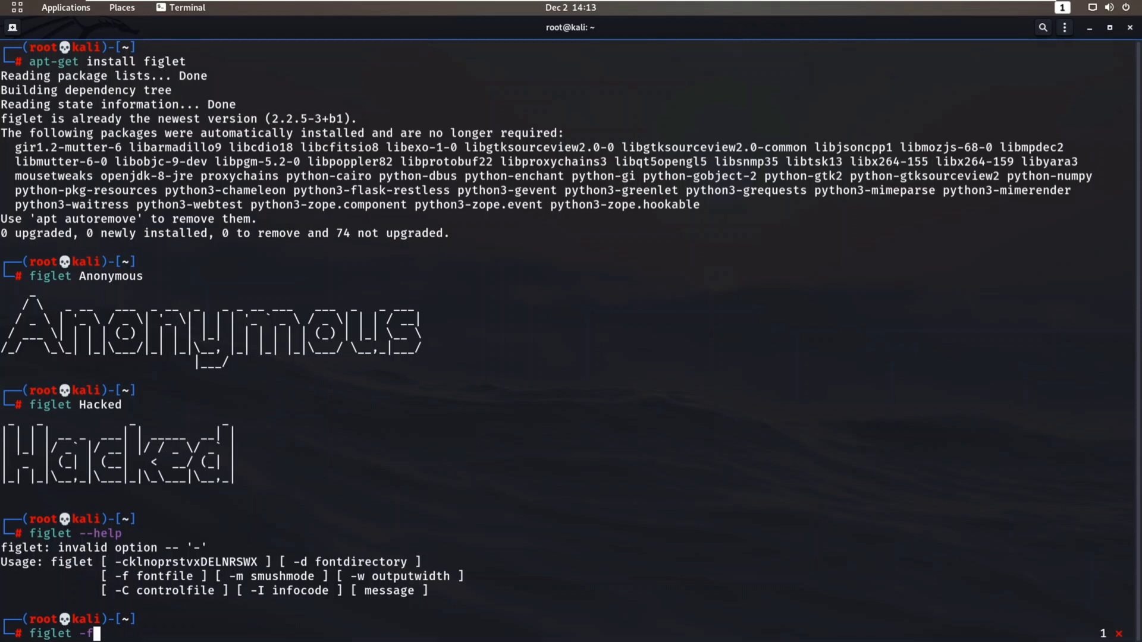
Step: Run 'figlet -f big Anonymous' and 'figlet -f bubble Anonymous'
text(b)
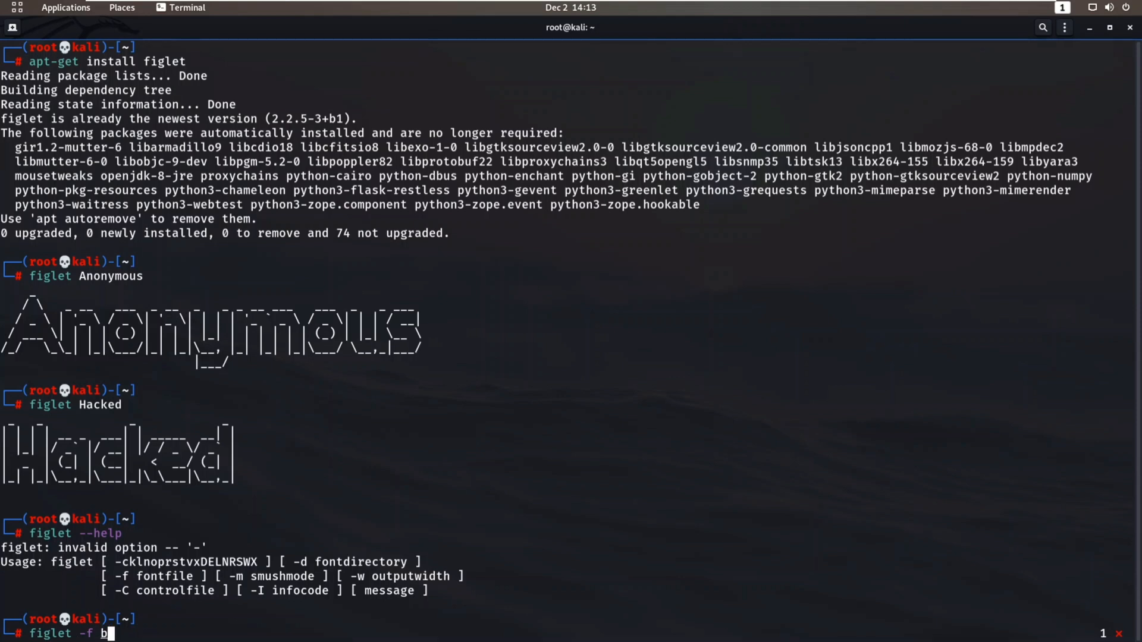
text(ig Anon)
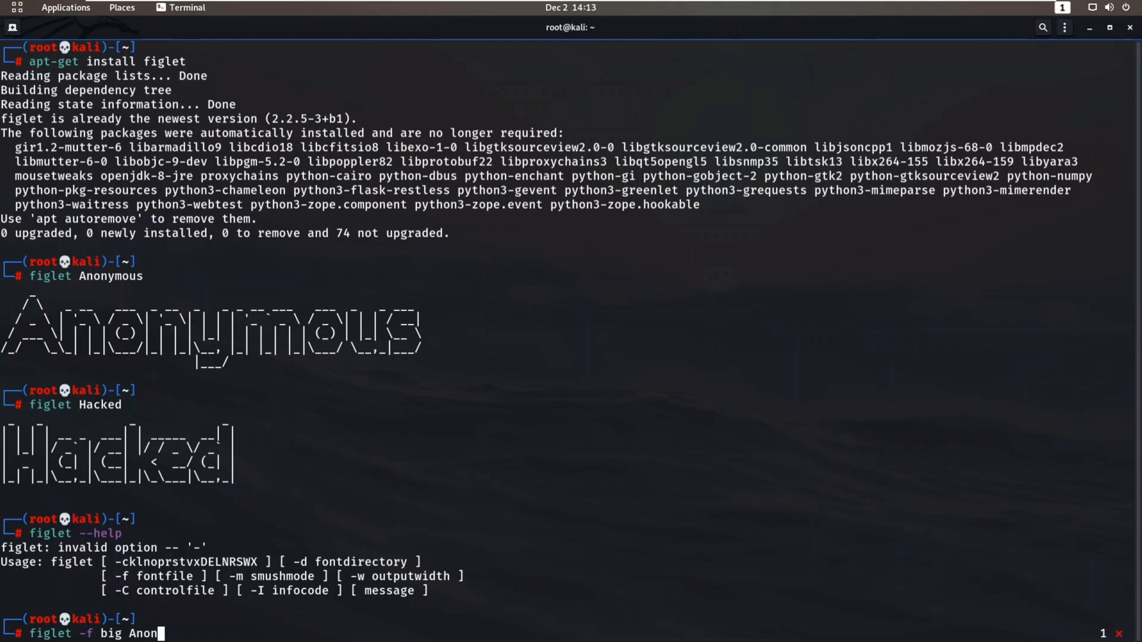
key(Return)
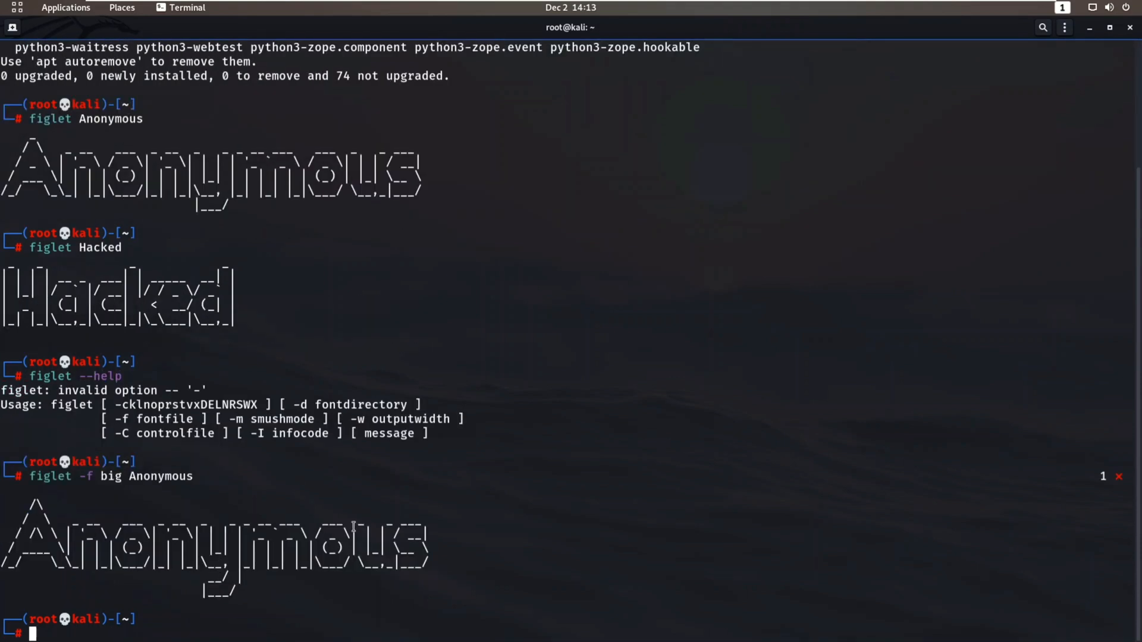
mouse_move(422, 590)
text(figlet -f bubbl)
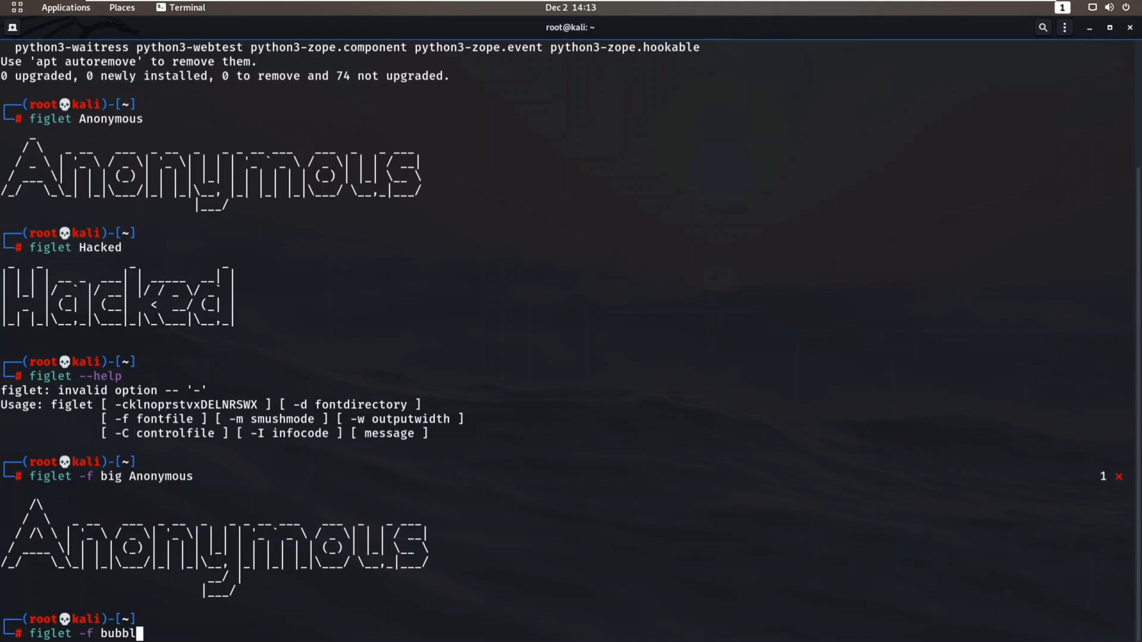
text(e Ano)
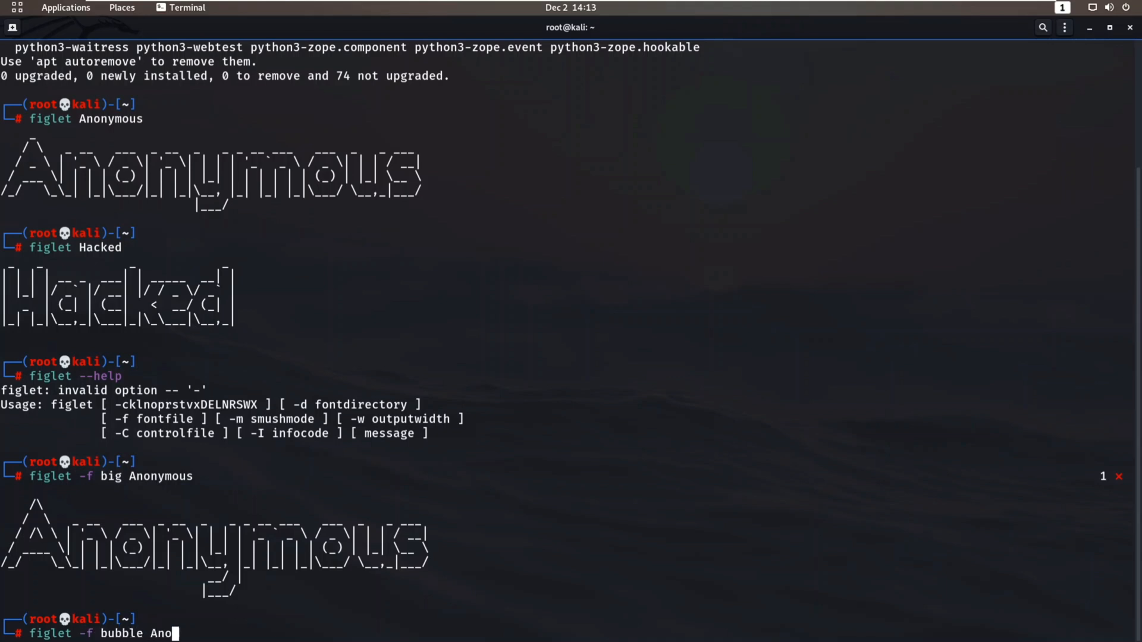
key(Return)
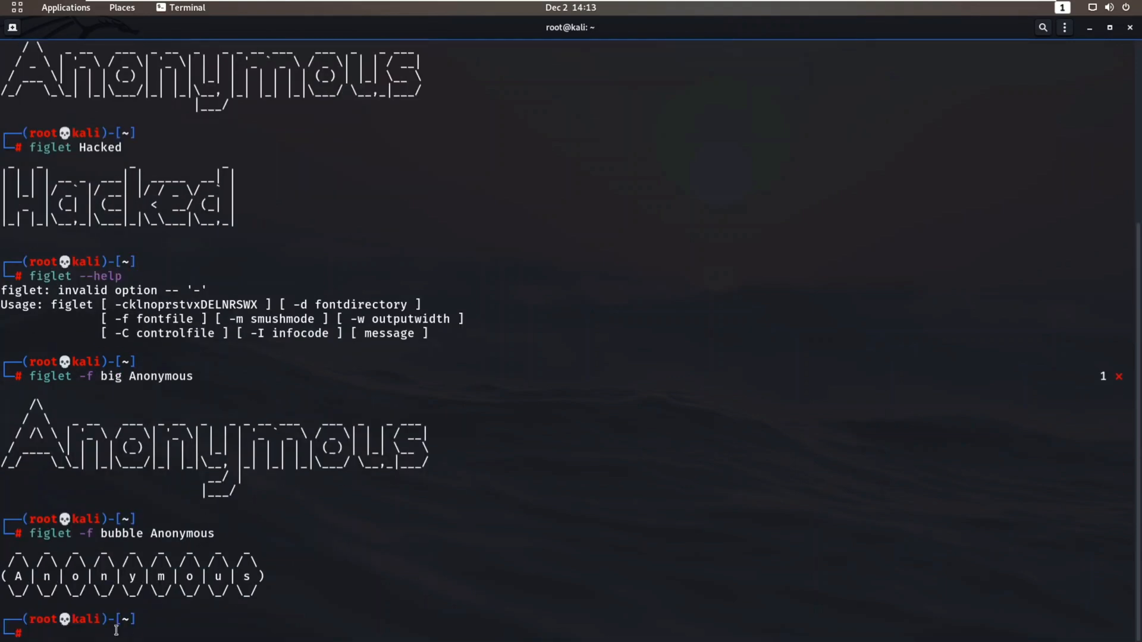
mouse_move(226, 621)
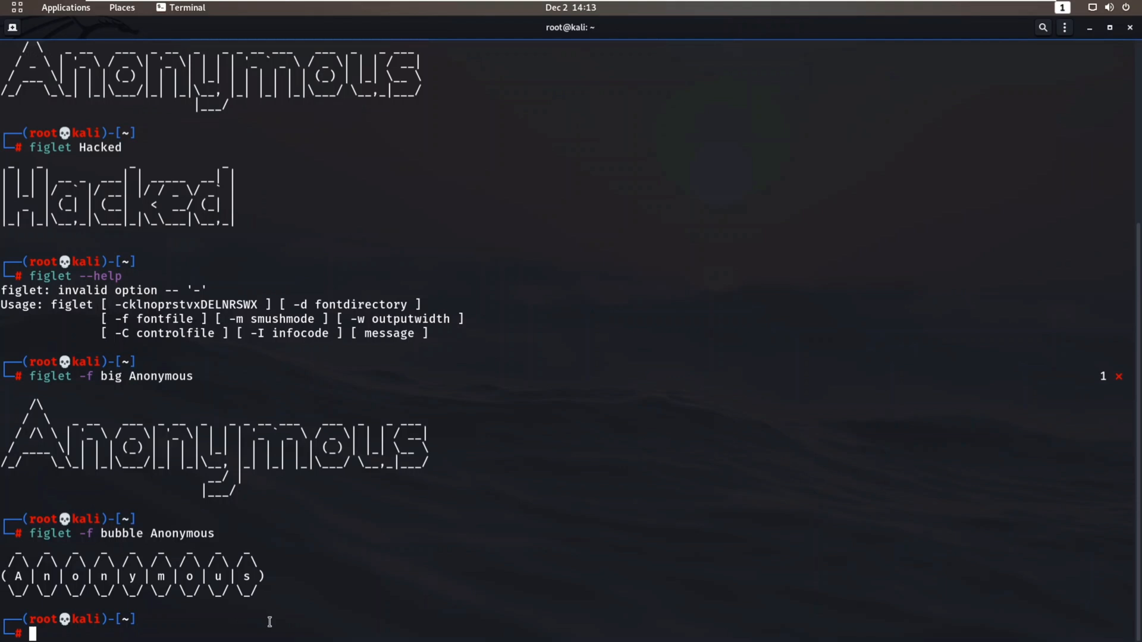
Step: Clear the screen and type 'nano /root/.zshrc' at the prompt
text(clear)
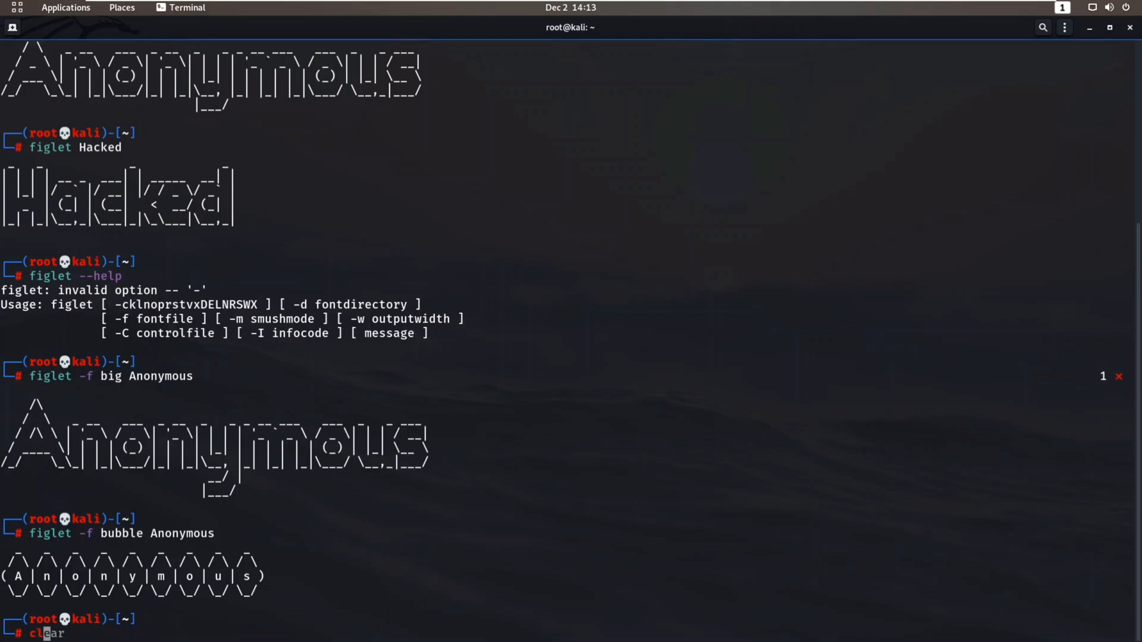
key(Return)
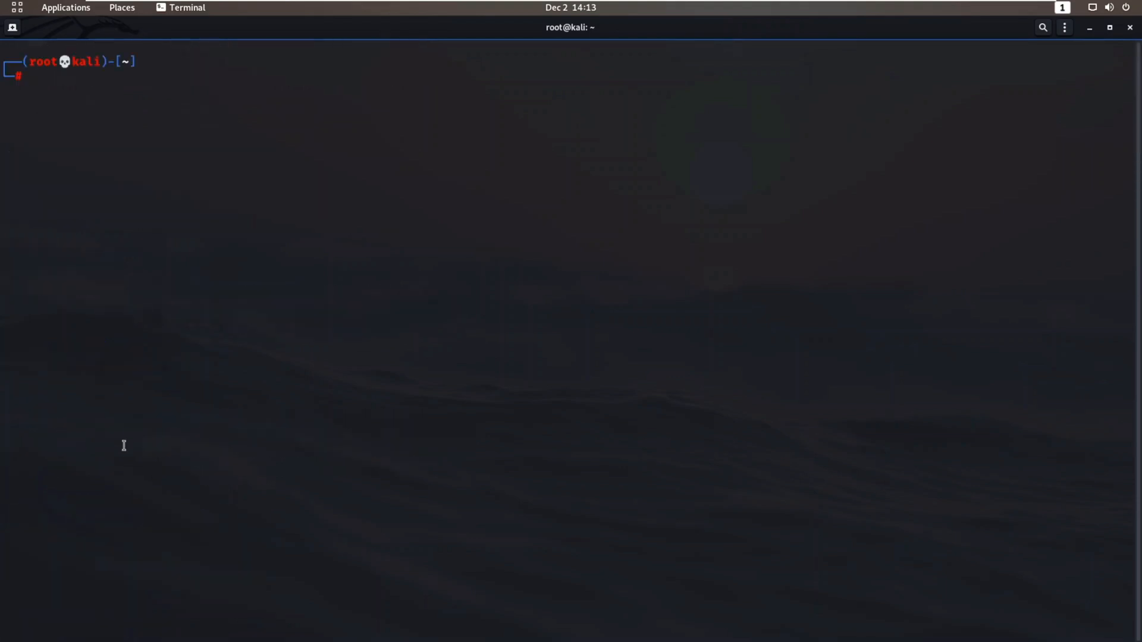
text(nano /root/.zshrc)
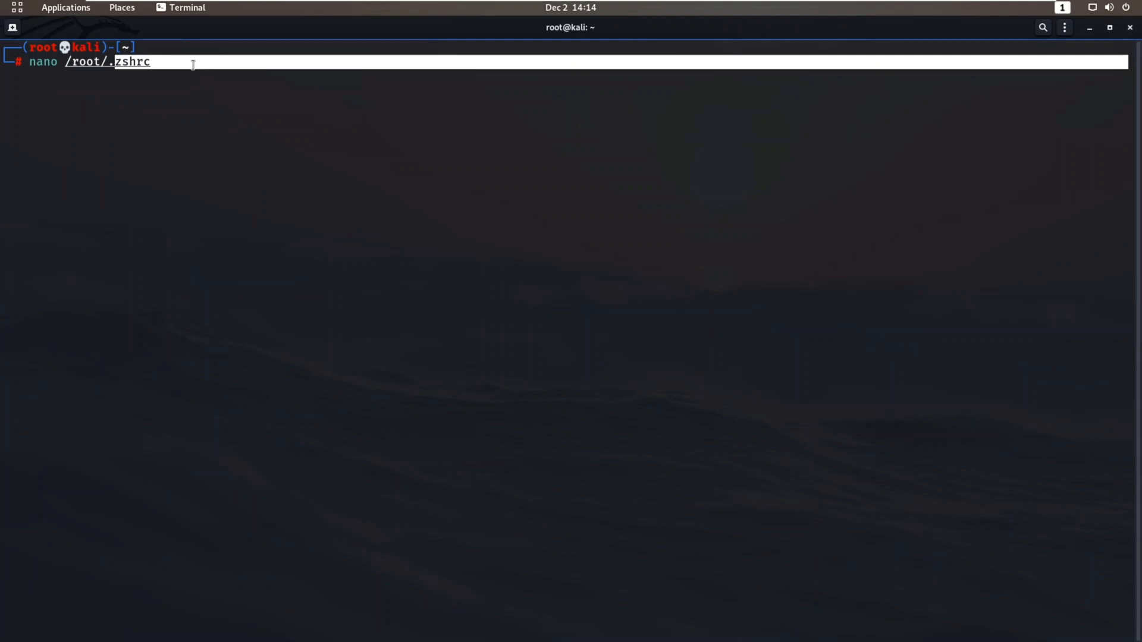
Step: Append figlet "Anonymous" to the end of /root/.zshrc in nano, save, and exit
key(Return)
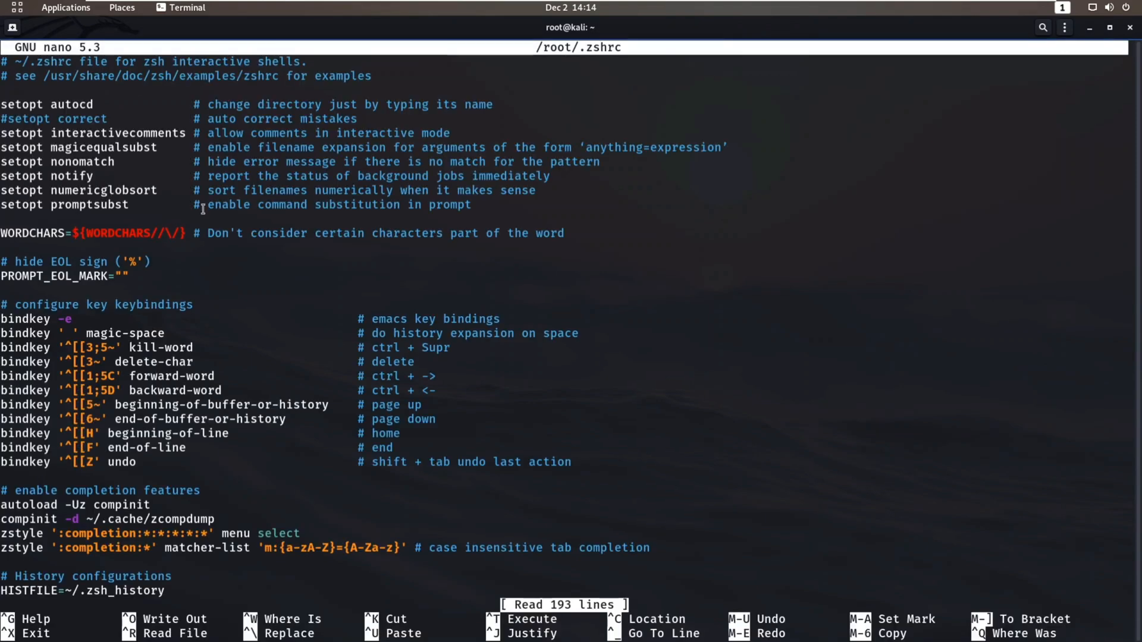
scroll(down, 3)
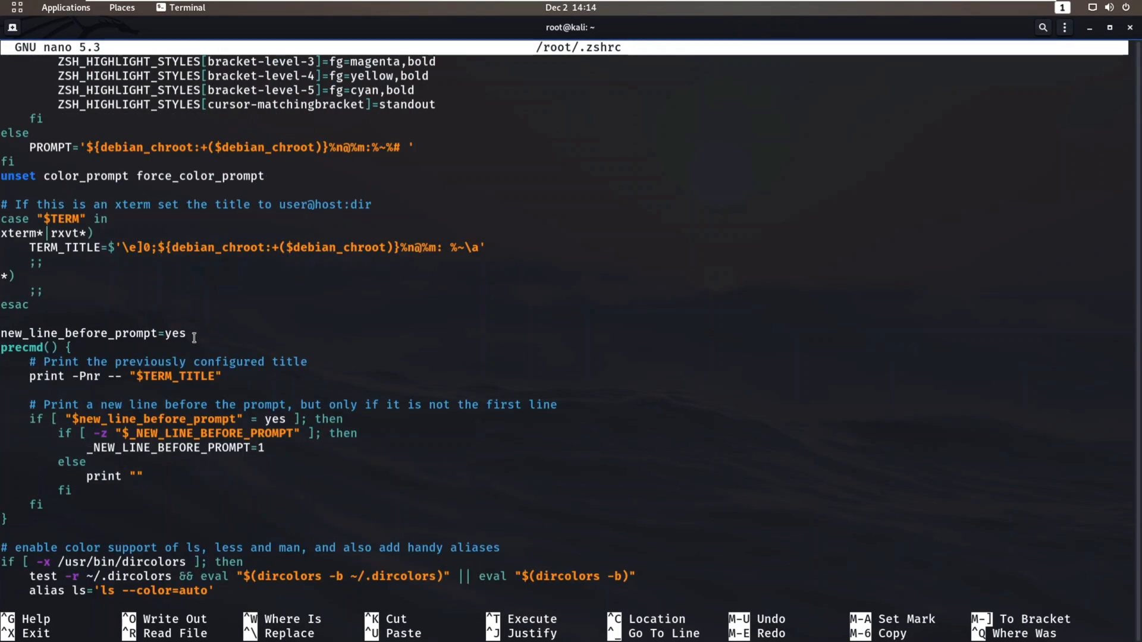
scroll(down, 3)
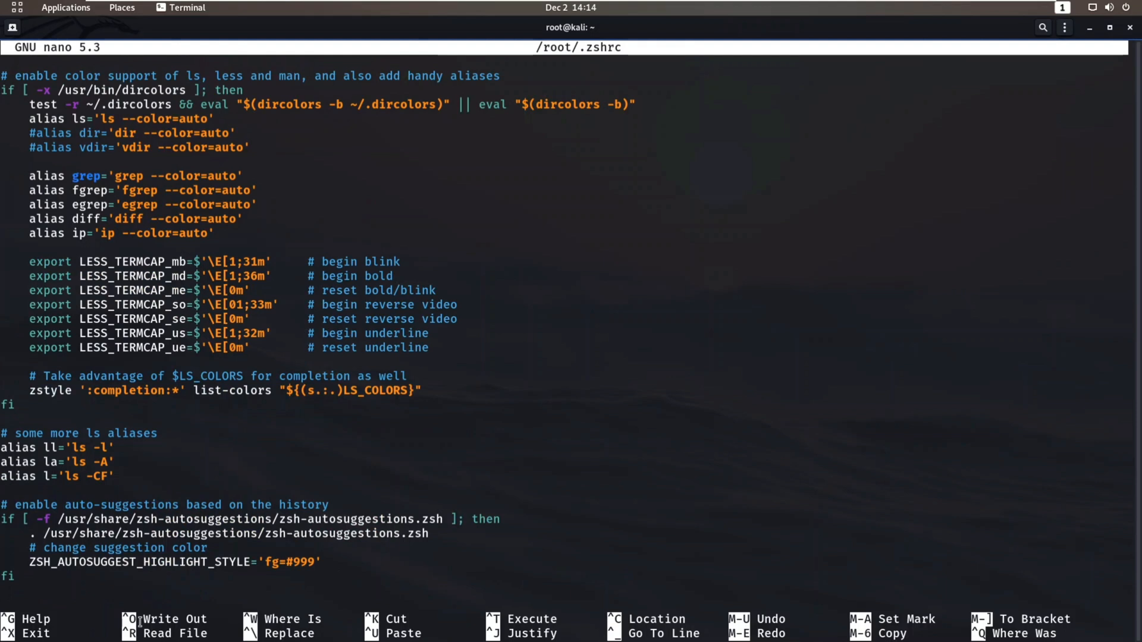
text(figleyt)
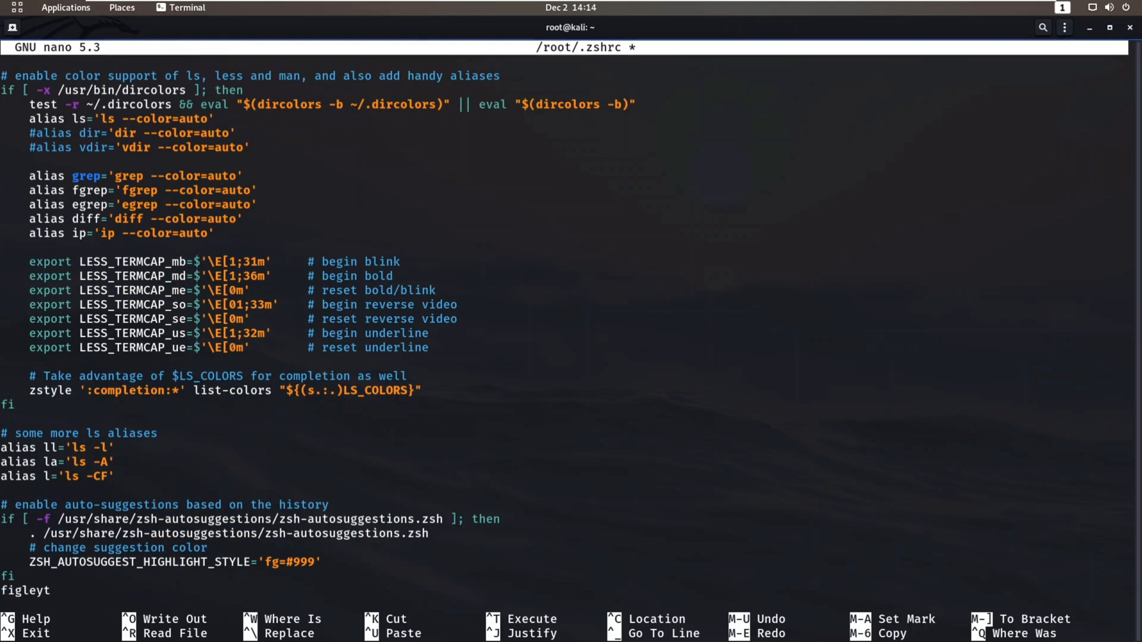
key(BackSpace)
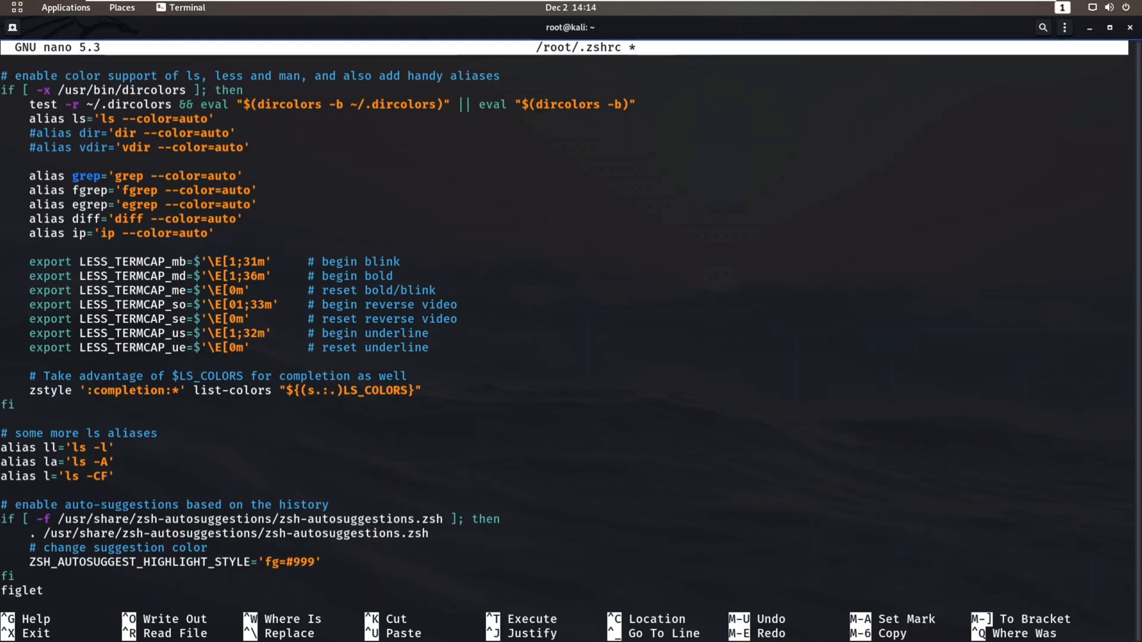
text("Anoon)
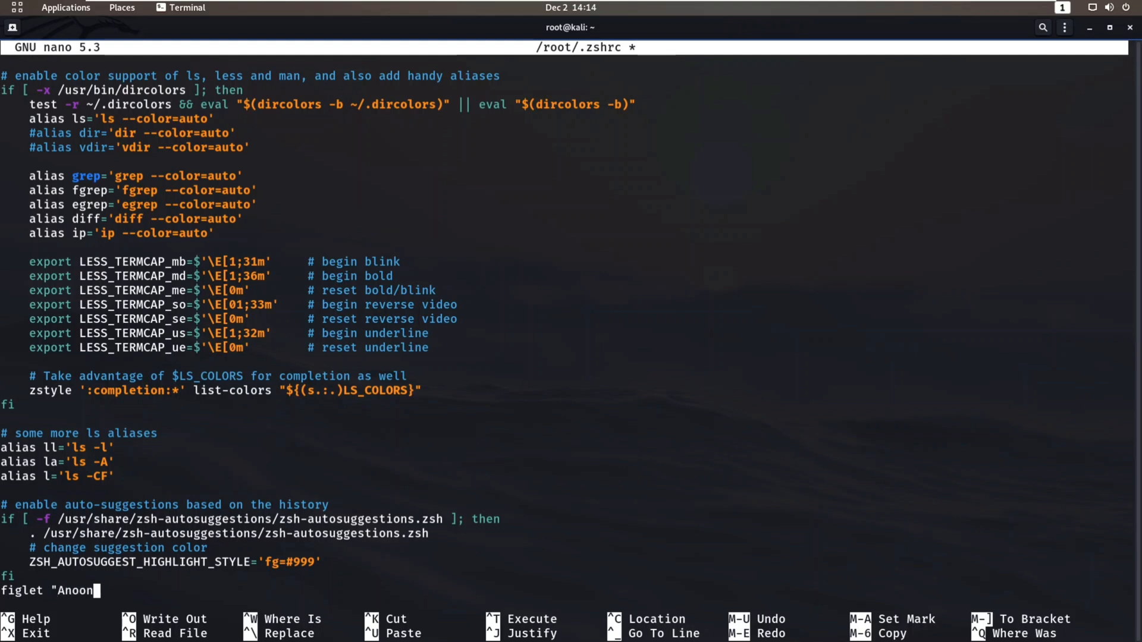
key(BackSpace)
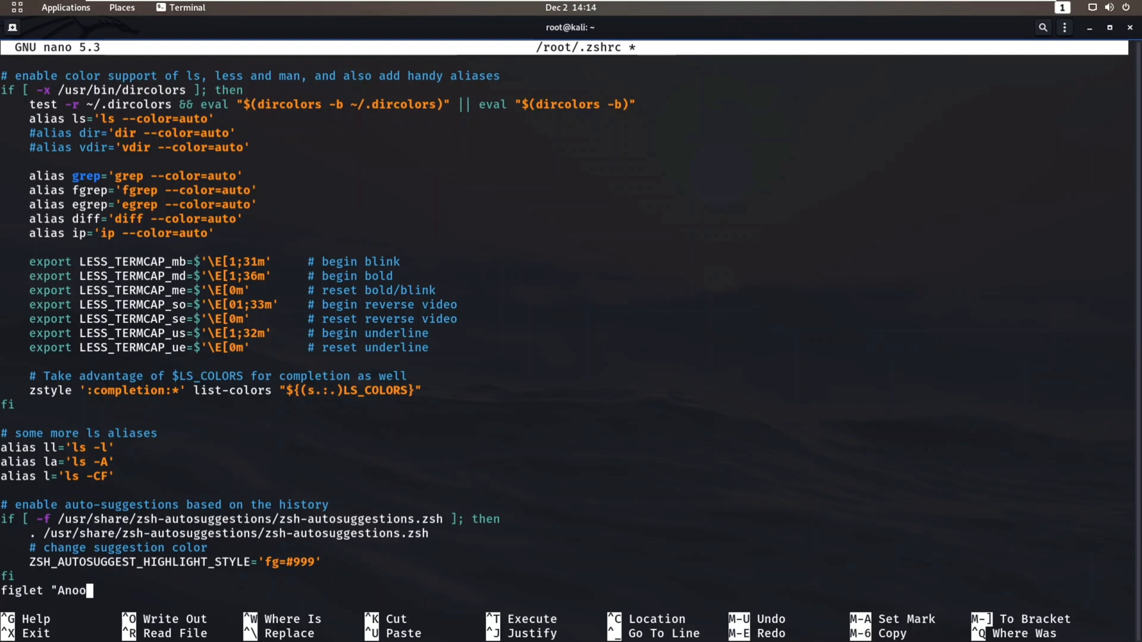
text(nymous)
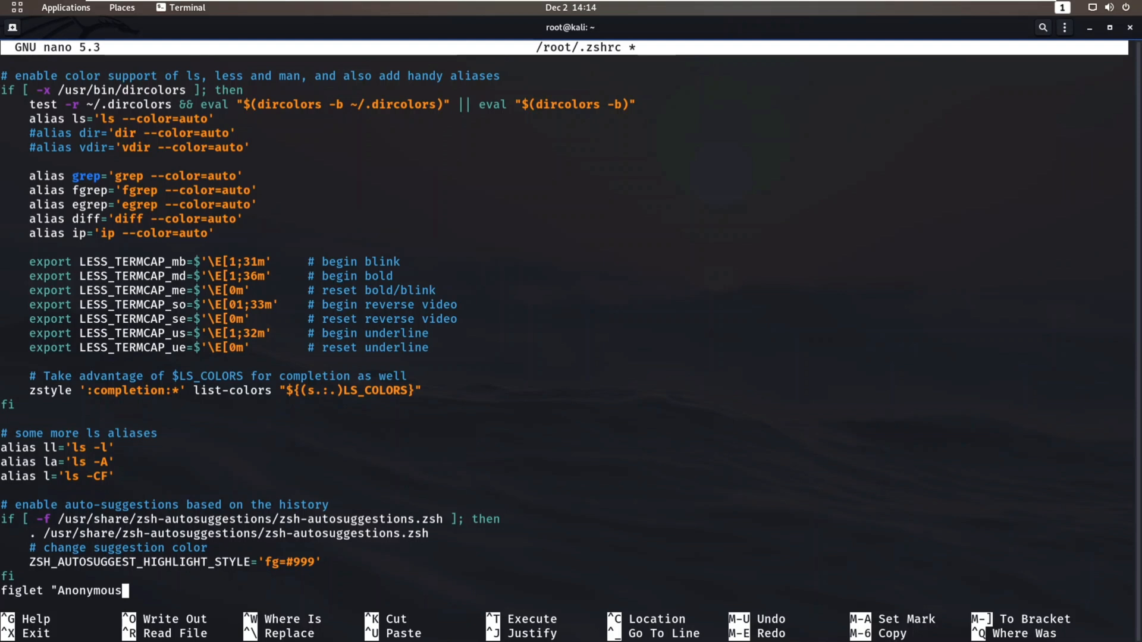
key(ctrl+o)
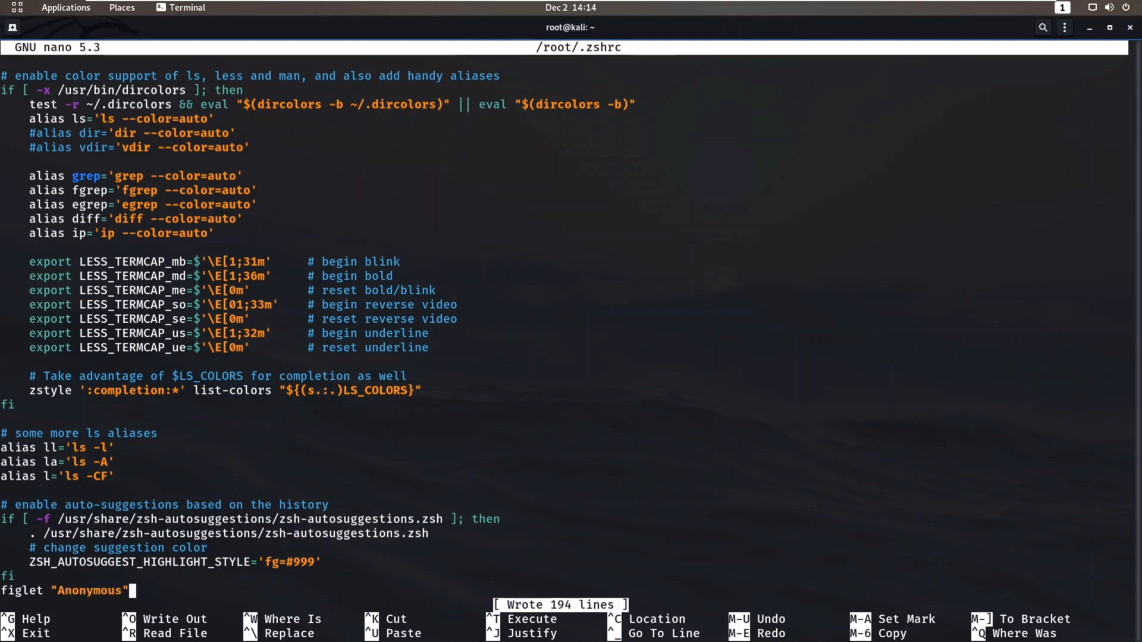
key(ctrl+x)
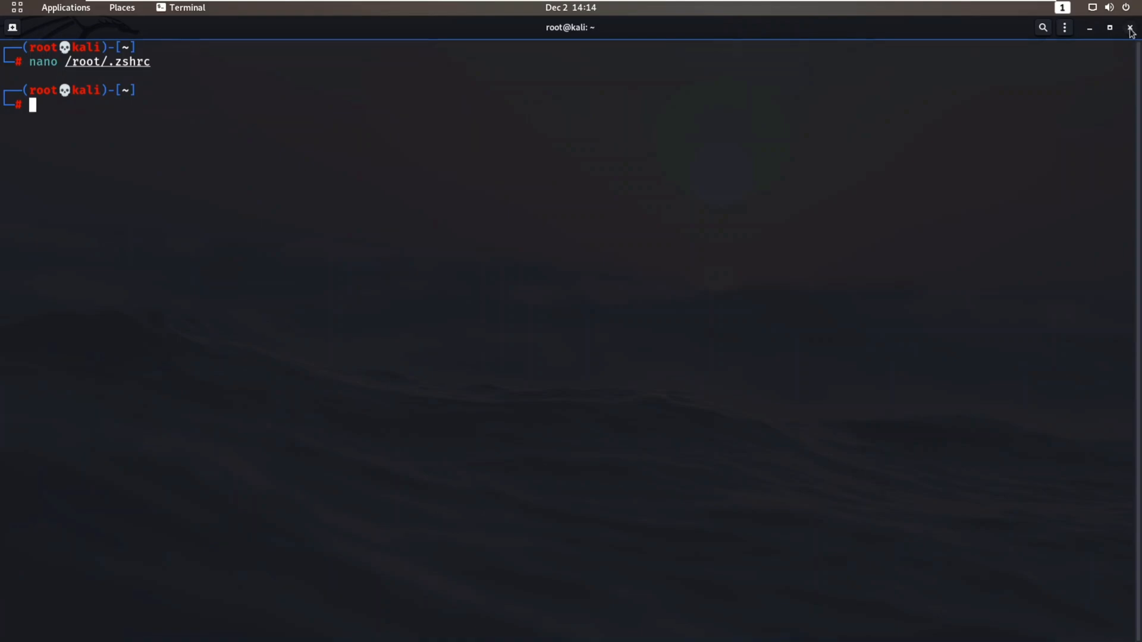
Step: Close the terminal, relaunch it from the dock, and maximize the new window
click(1129, 27)
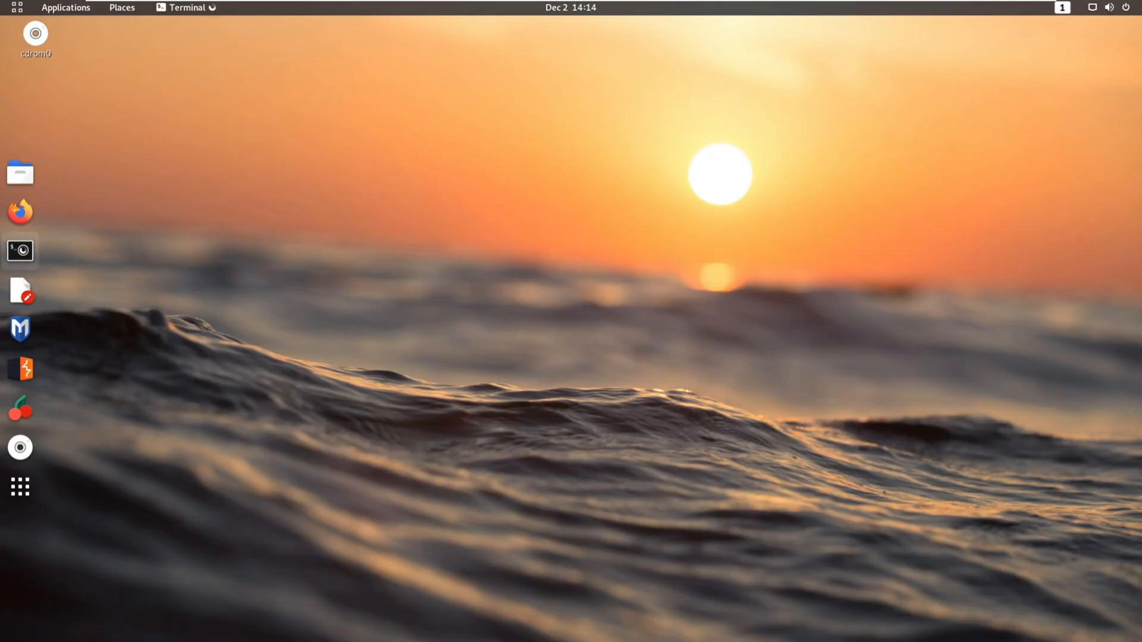
click(19, 250)
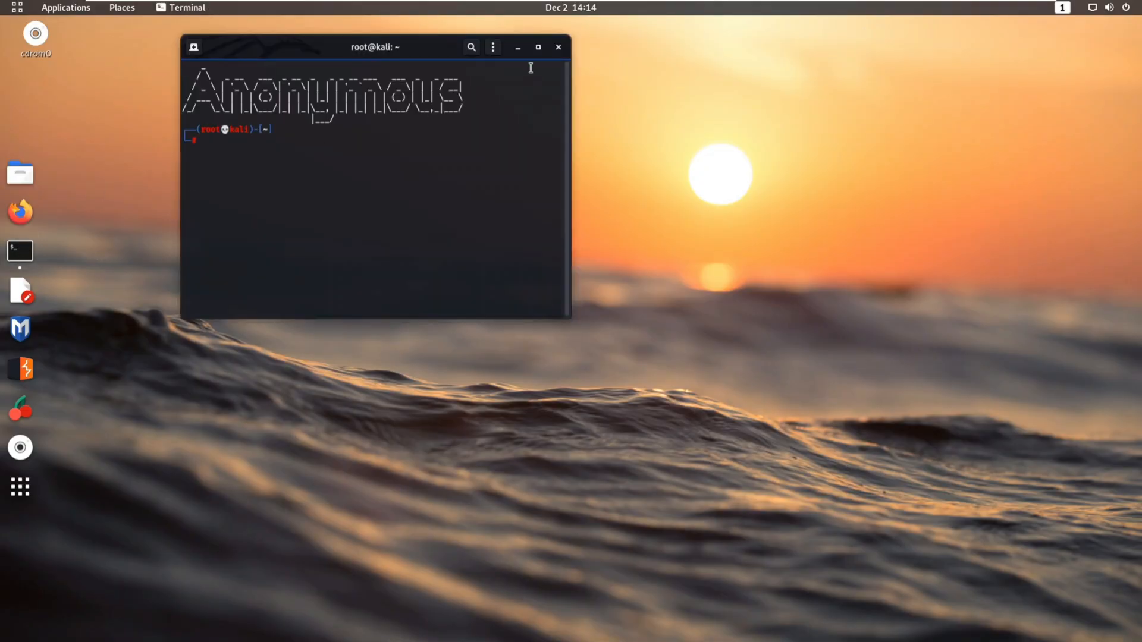
click(537, 46)
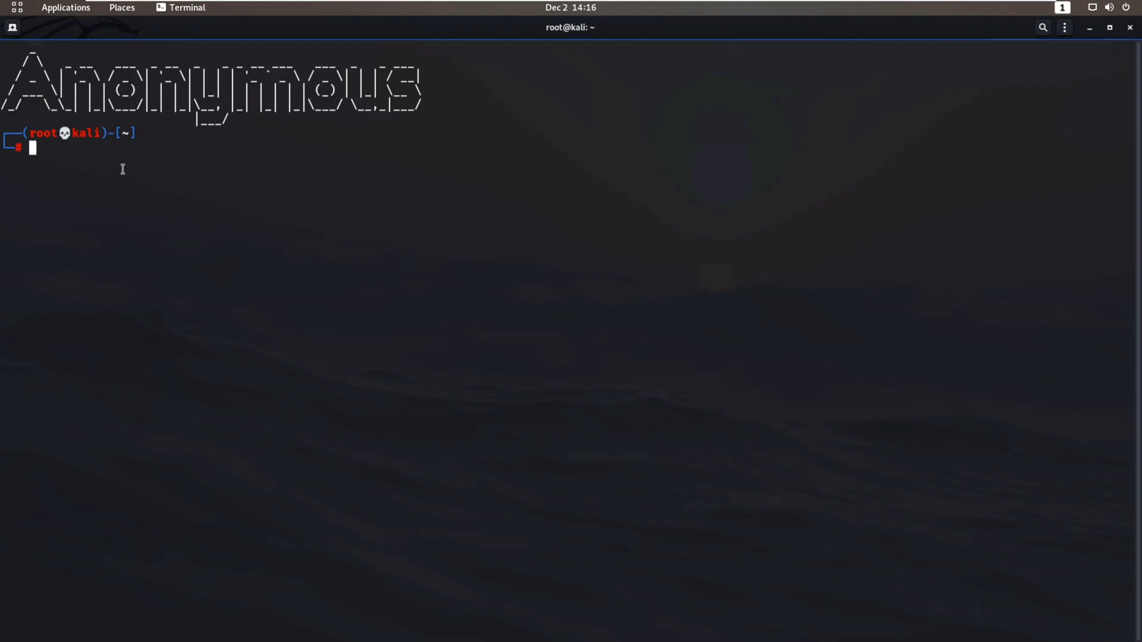
Step: Preview figlet -f slant "Anonymous" -c, then type 'nano ~/.zshrc' at the prompt
text(figlet -f bubble Anonymous)
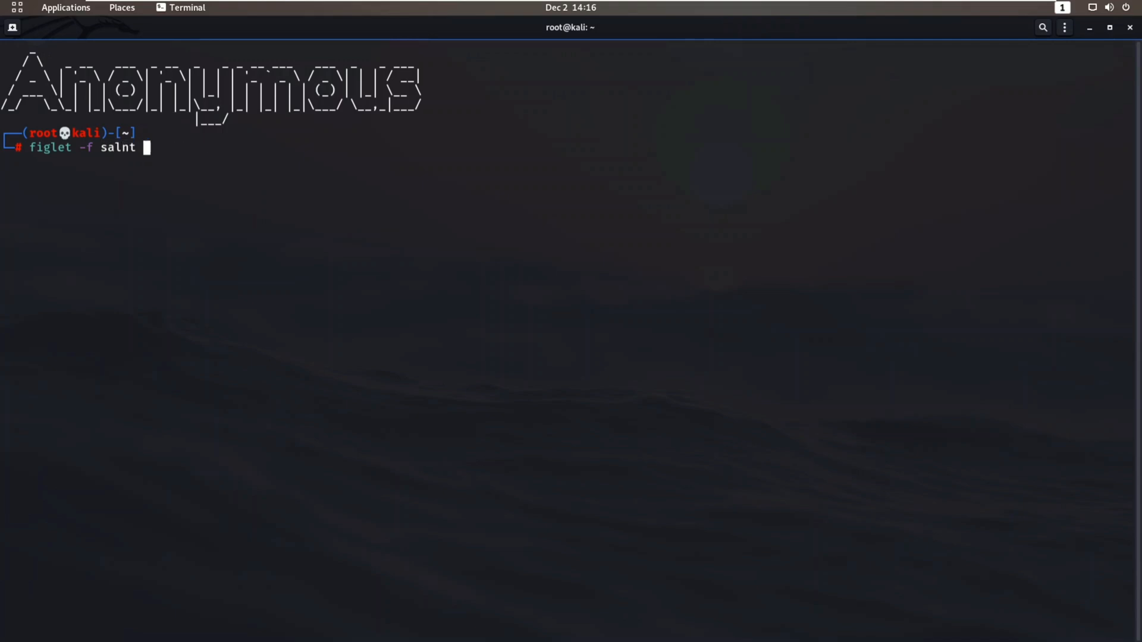
text(slant)
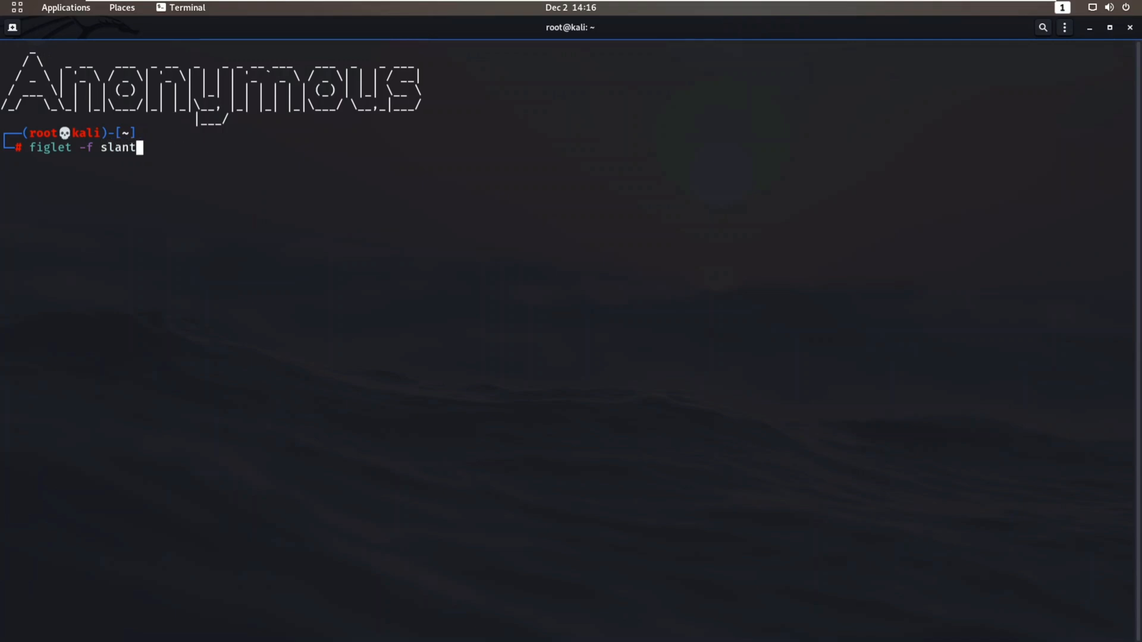
text("An)
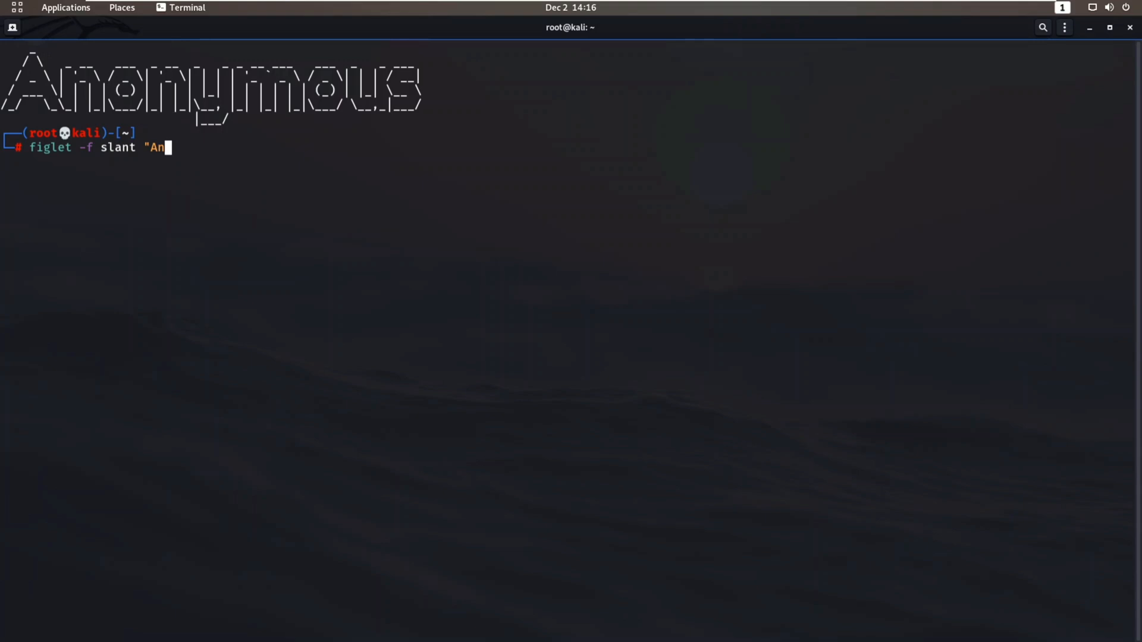
text(nym)
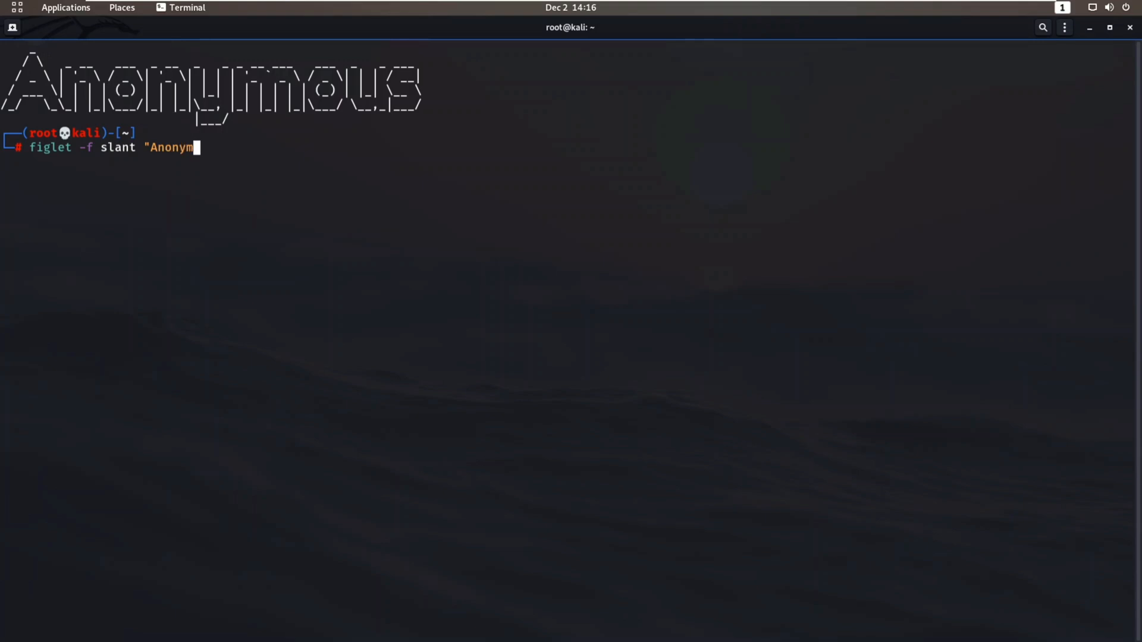
text(ous")
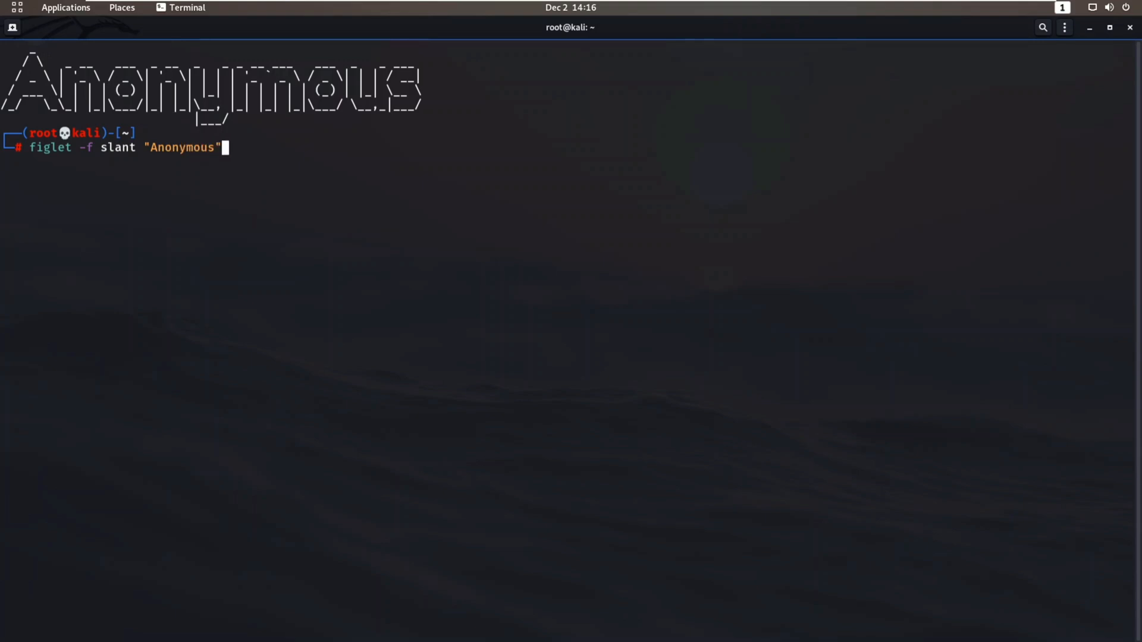
key(Return)
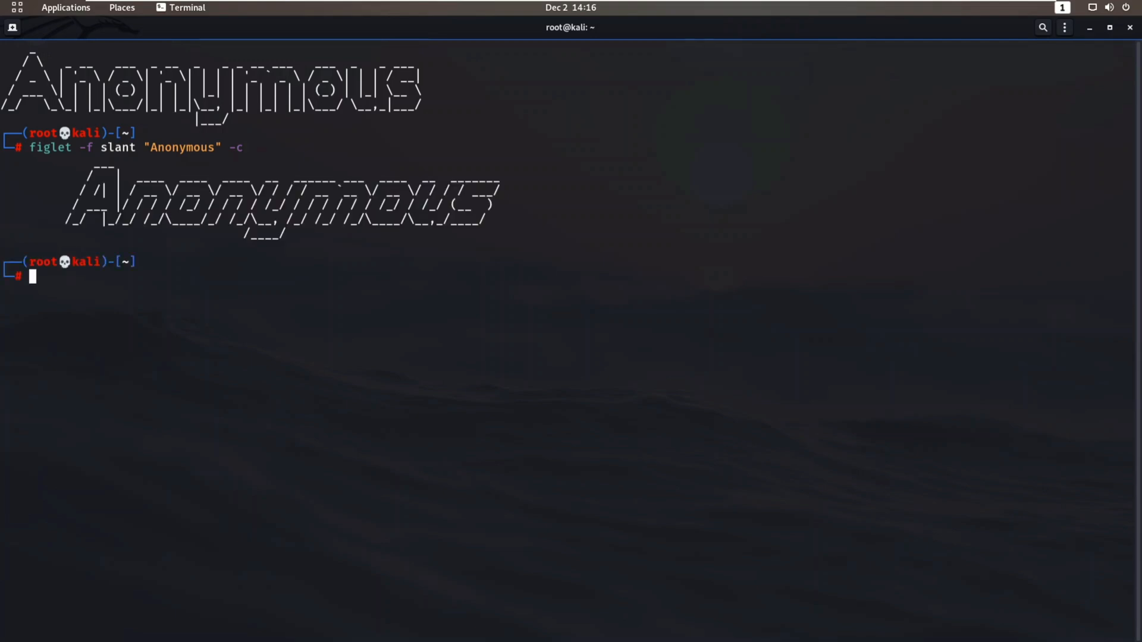
mouse_move(325, 267)
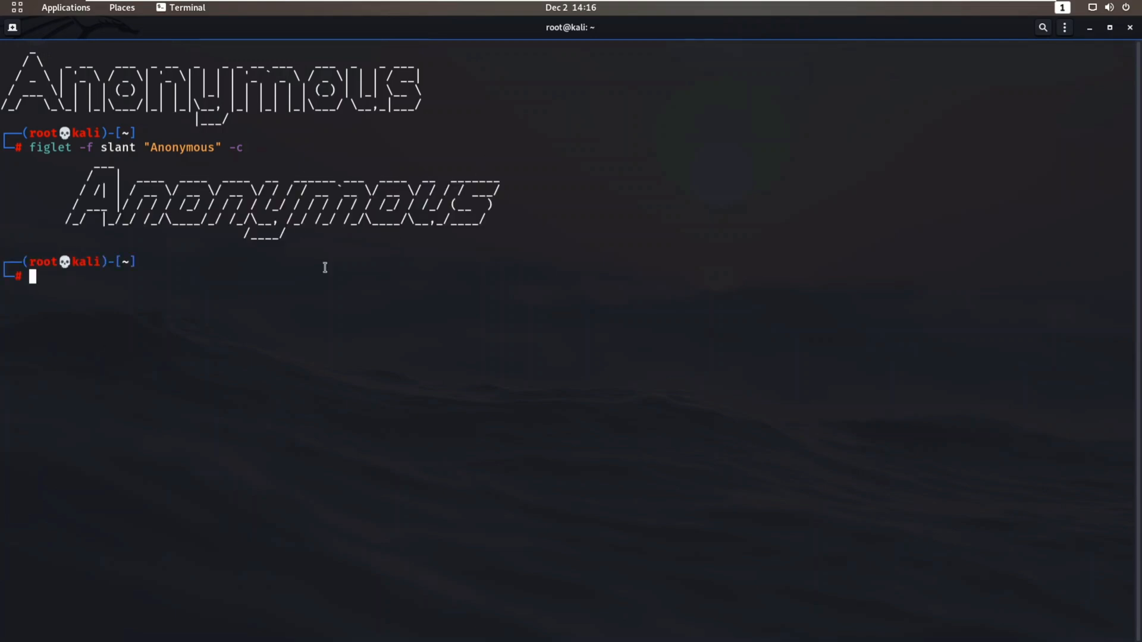
mouse_move(244, 329)
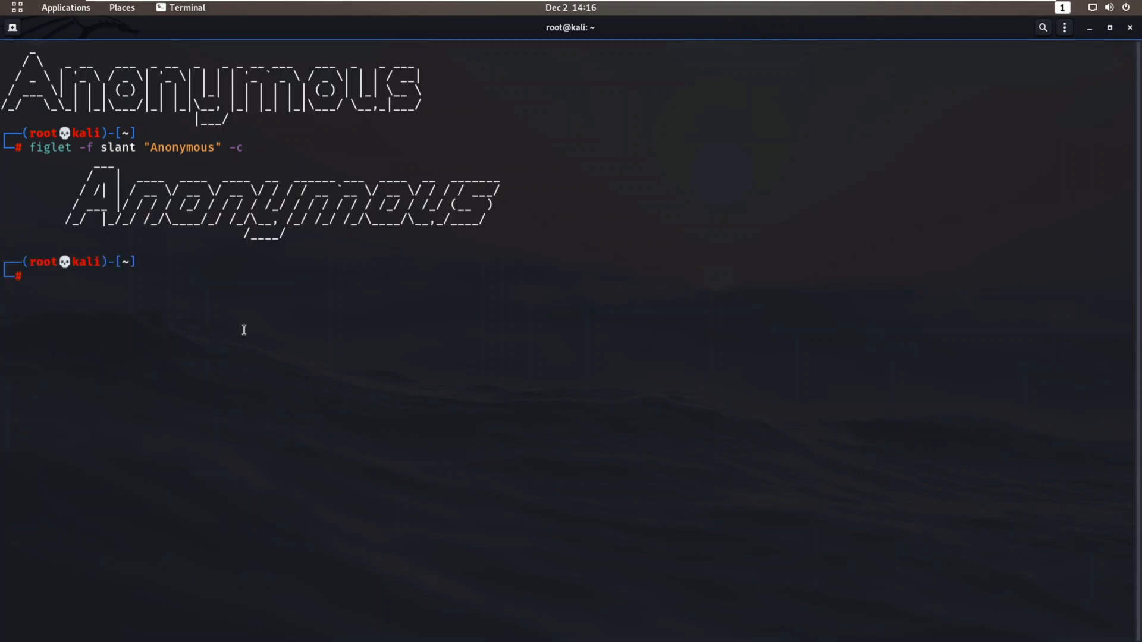
text(nano ~/.zshrc)
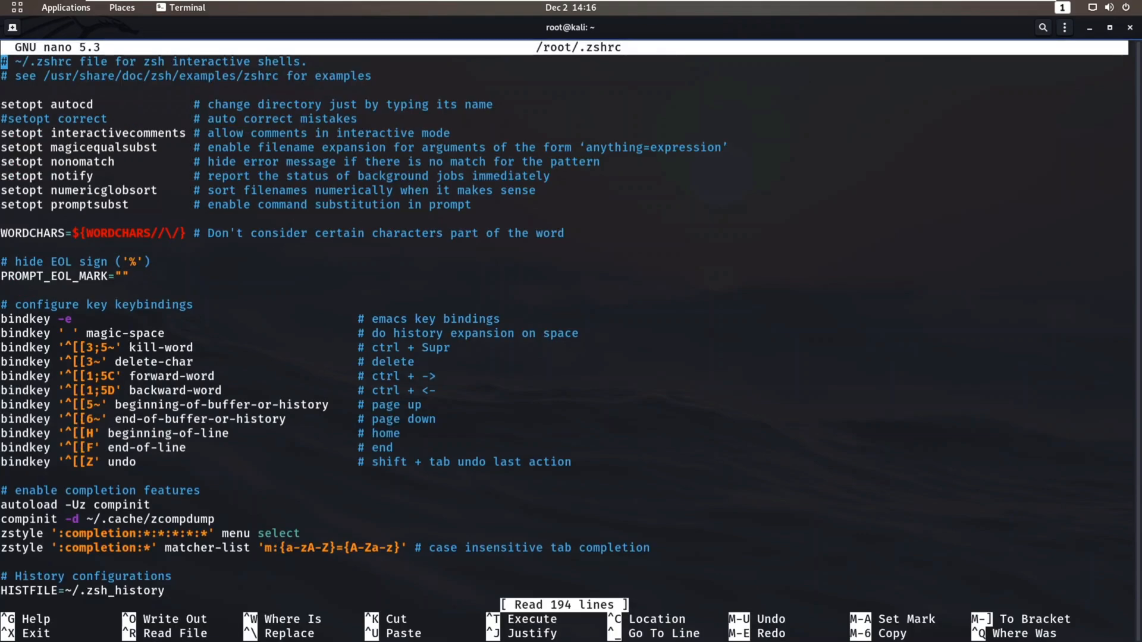
Step: Change the .zshrc line to figlet -f slant "Anonymous" -c, add echo "You are Hacked", and exit
scroll(down, 3)
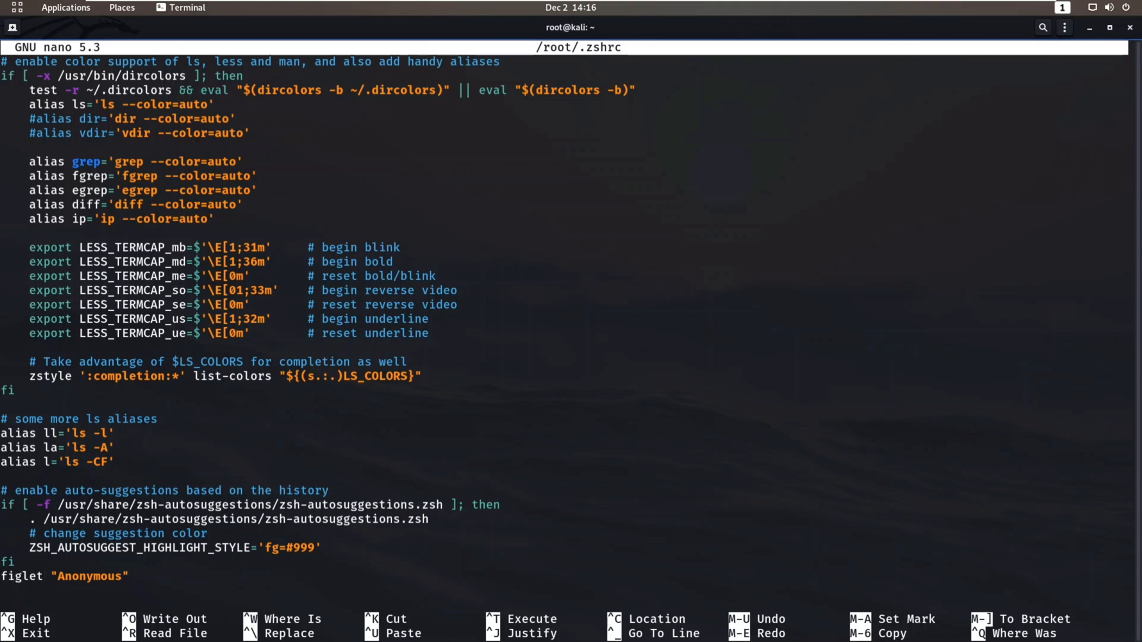
text(-f)
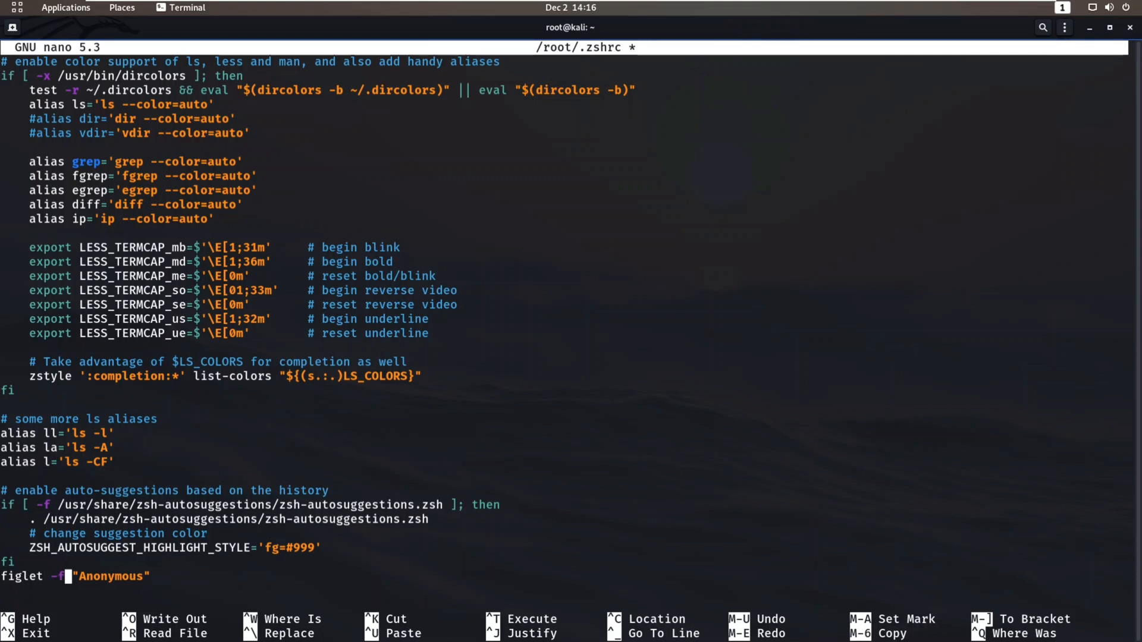
text(slant)
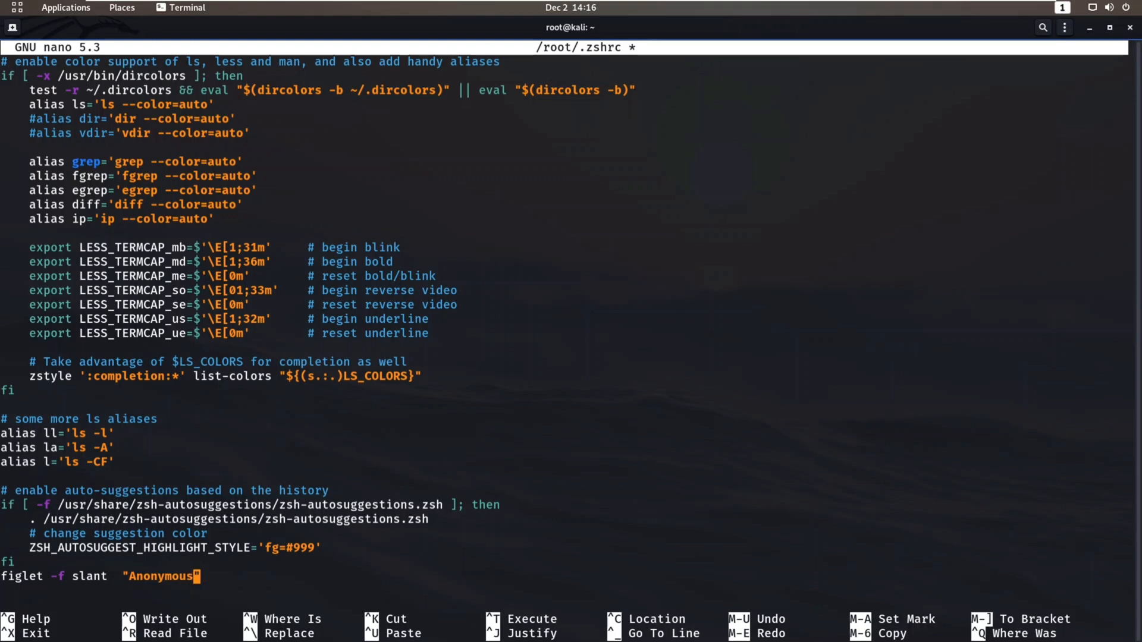
text(-c)
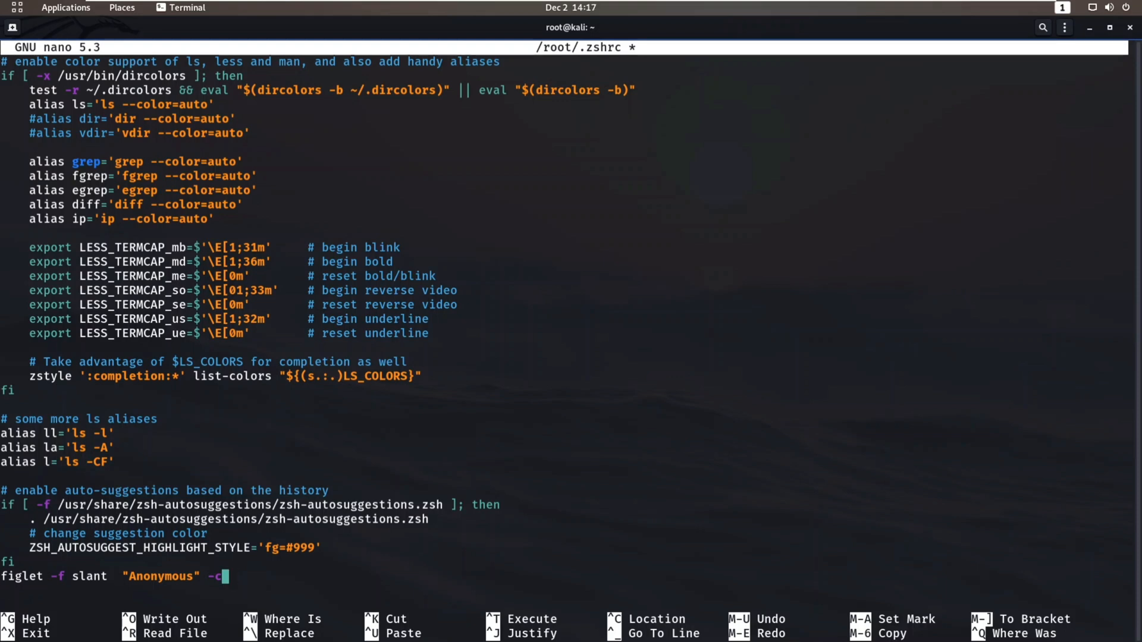
text(echo ")
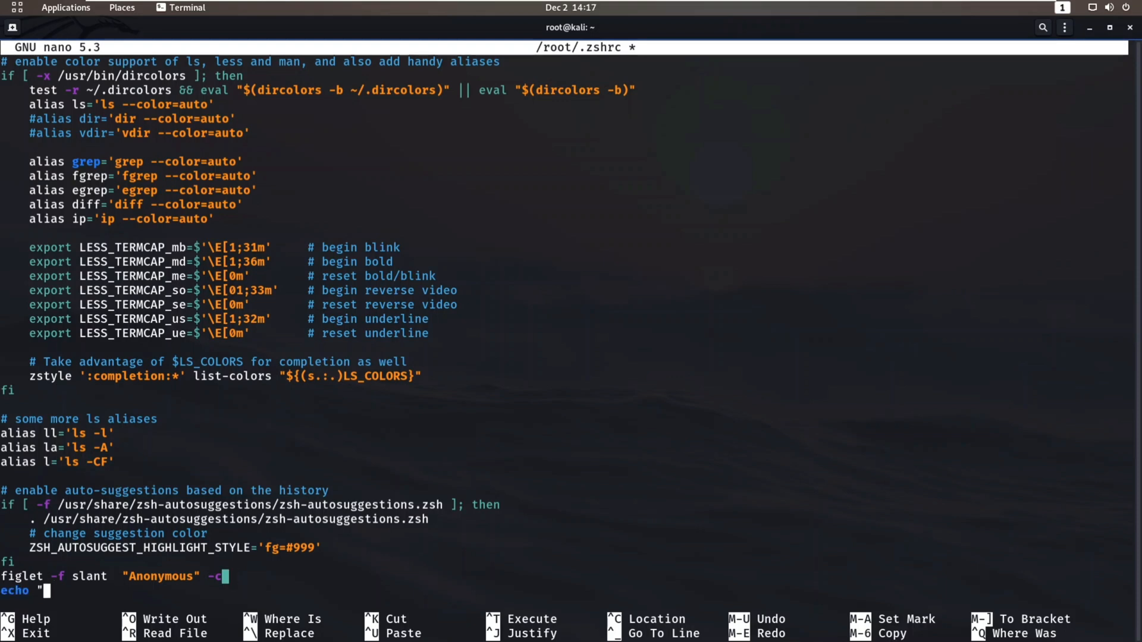
text(you)
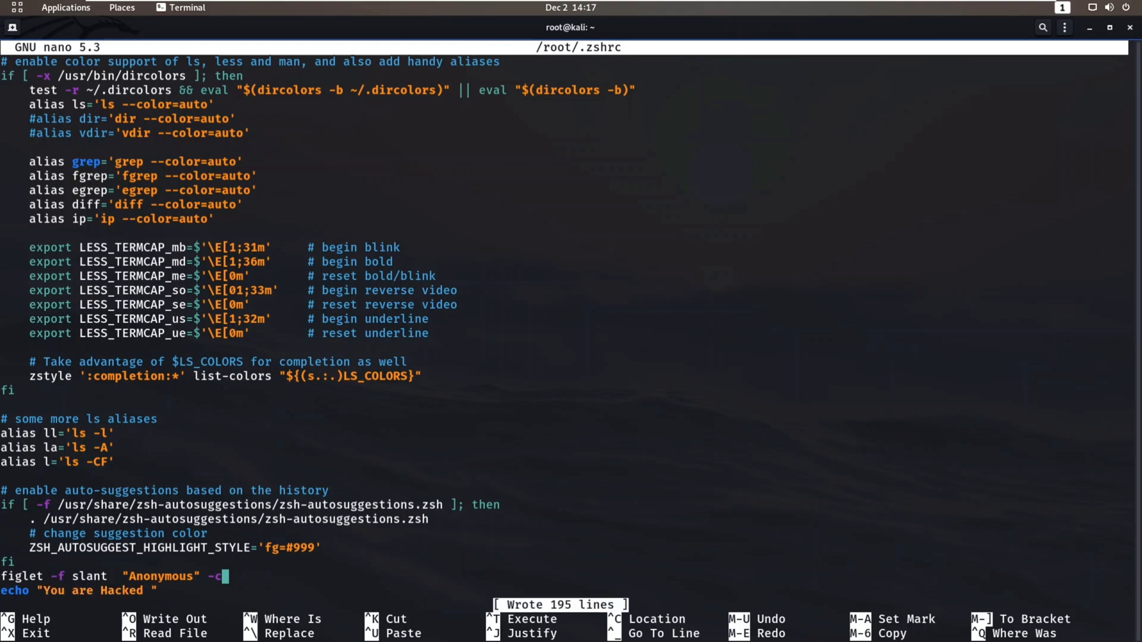
key(ctrl+x)
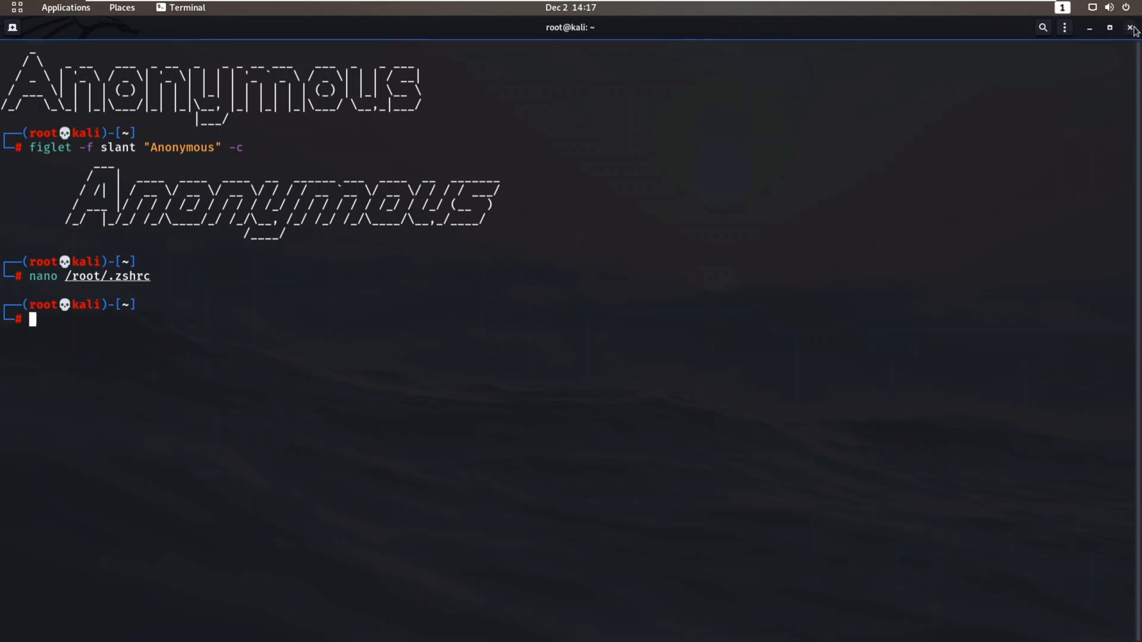
Step: Close the terminal, relaunch it from the dock, and maximize the new window
click(1133, 27)
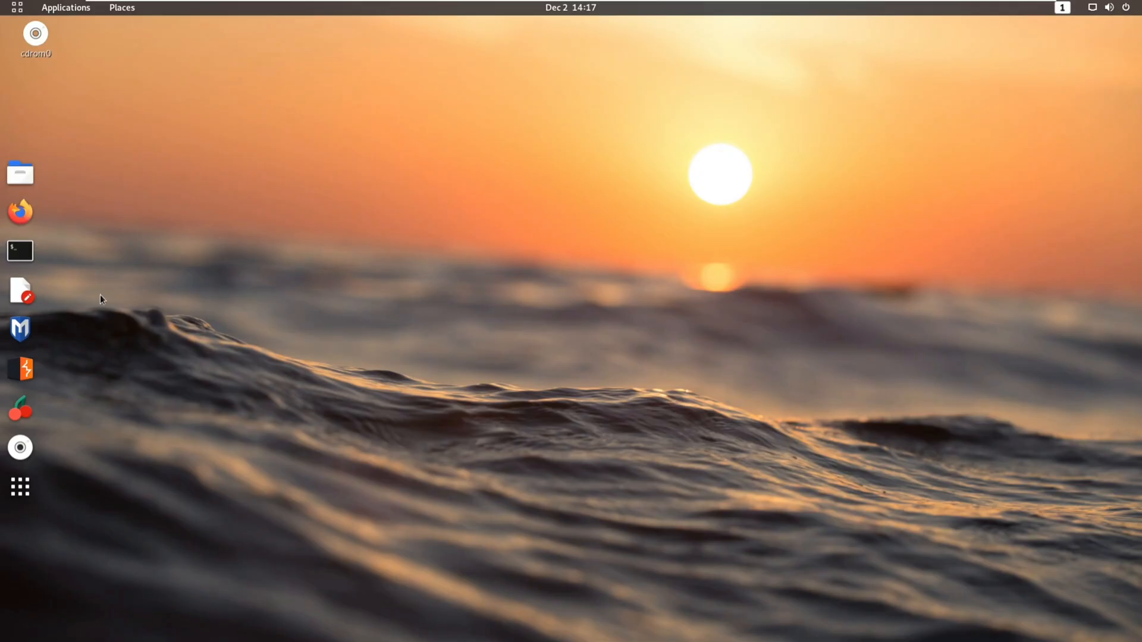
click(19, 250)
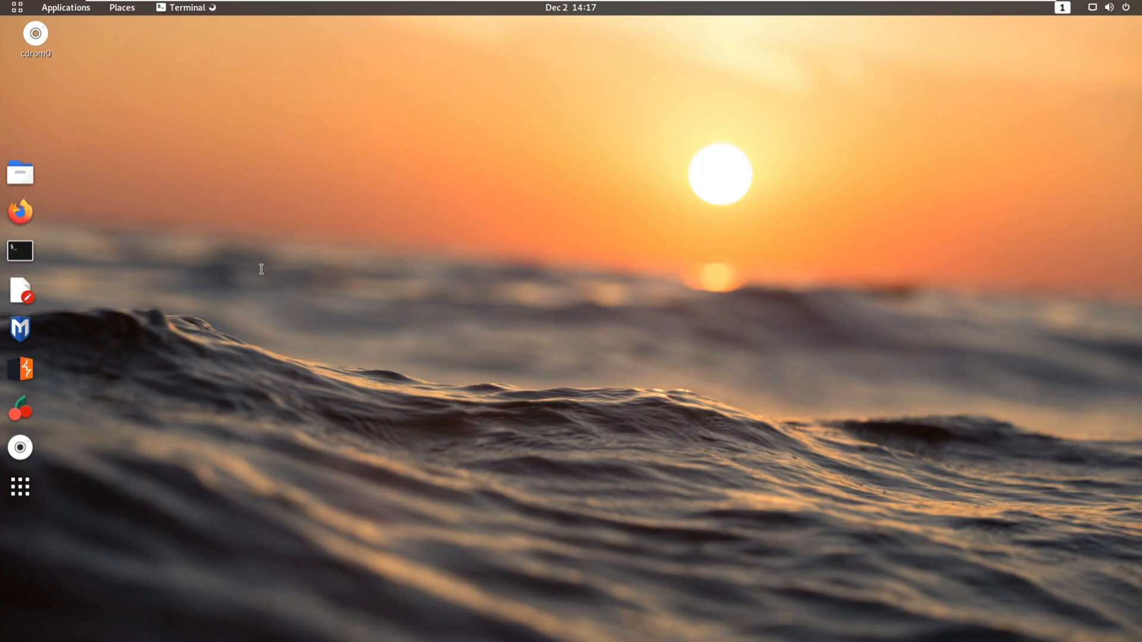
click(19, 250)
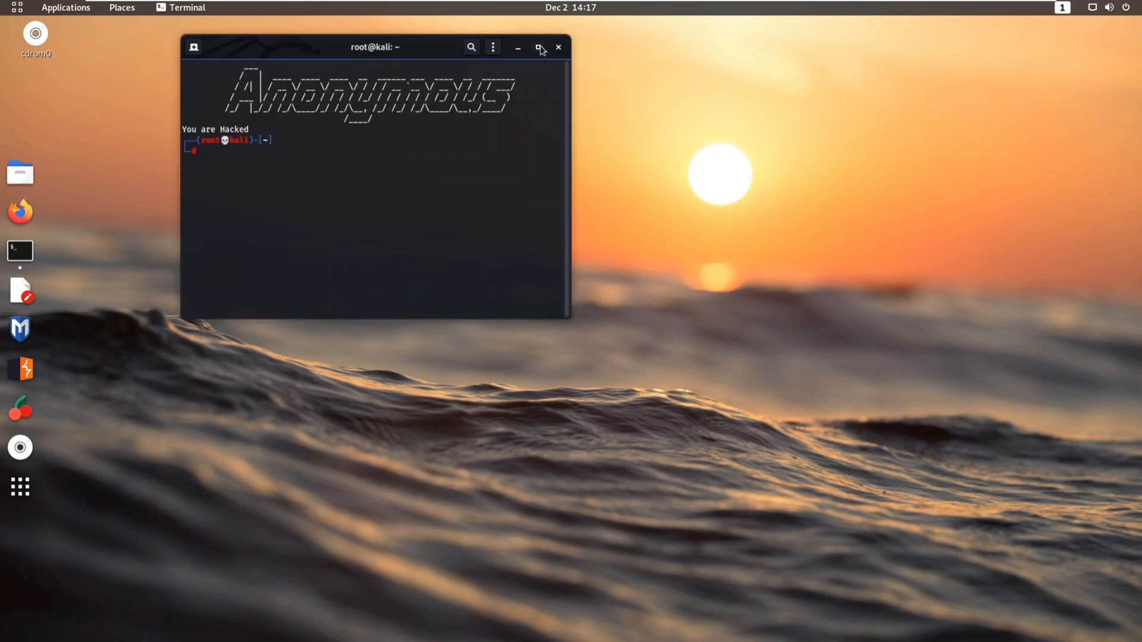
click(538, 48)
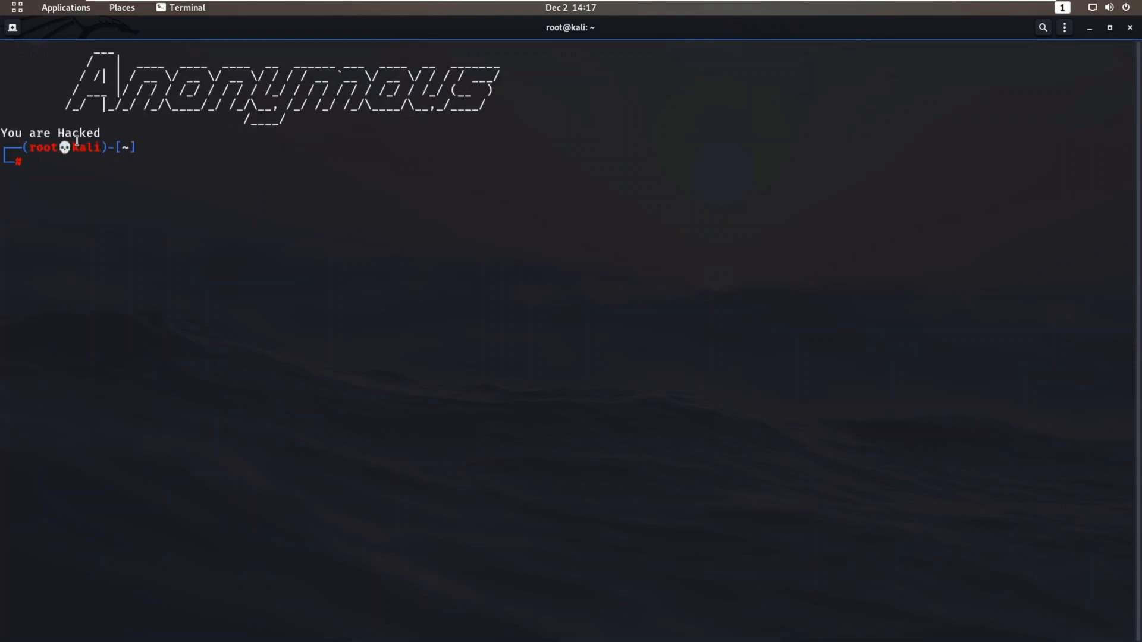
mouse_move(378, 318)
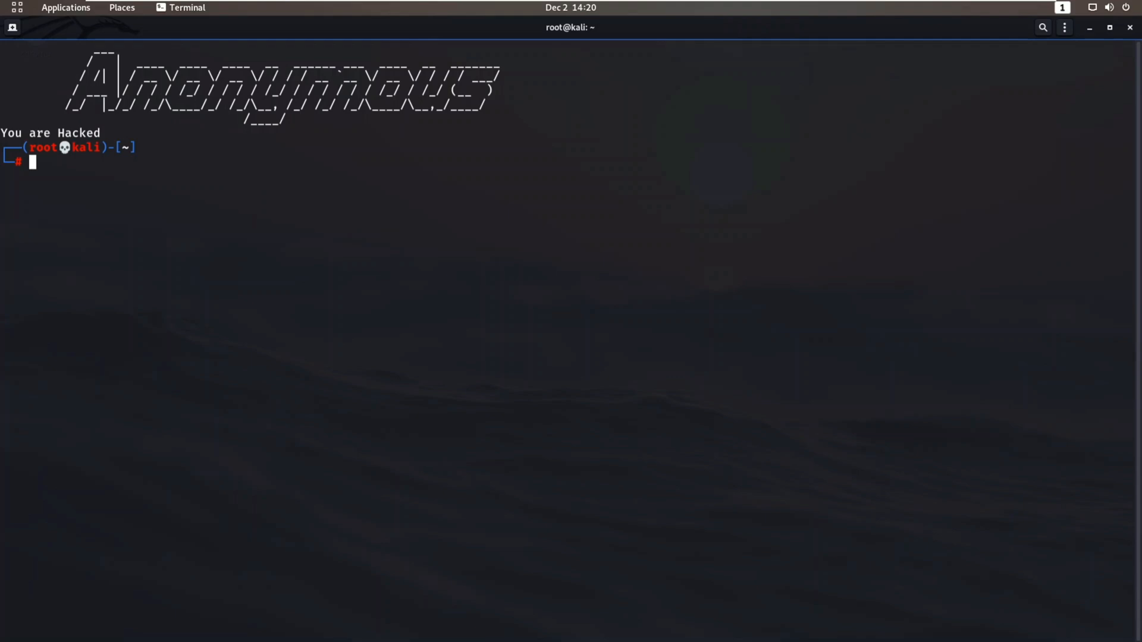
Step: Type 'nano /root/.zshrc', then change the filename to .bashrc without running it
text(nano /root/.zshrc)
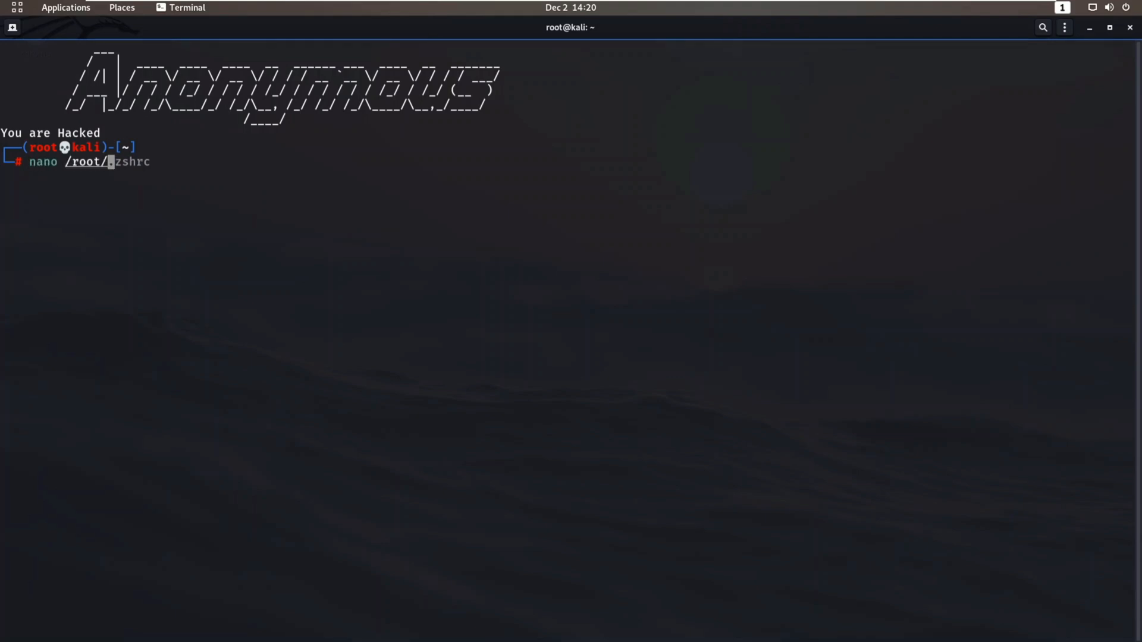
text(.bashrc)
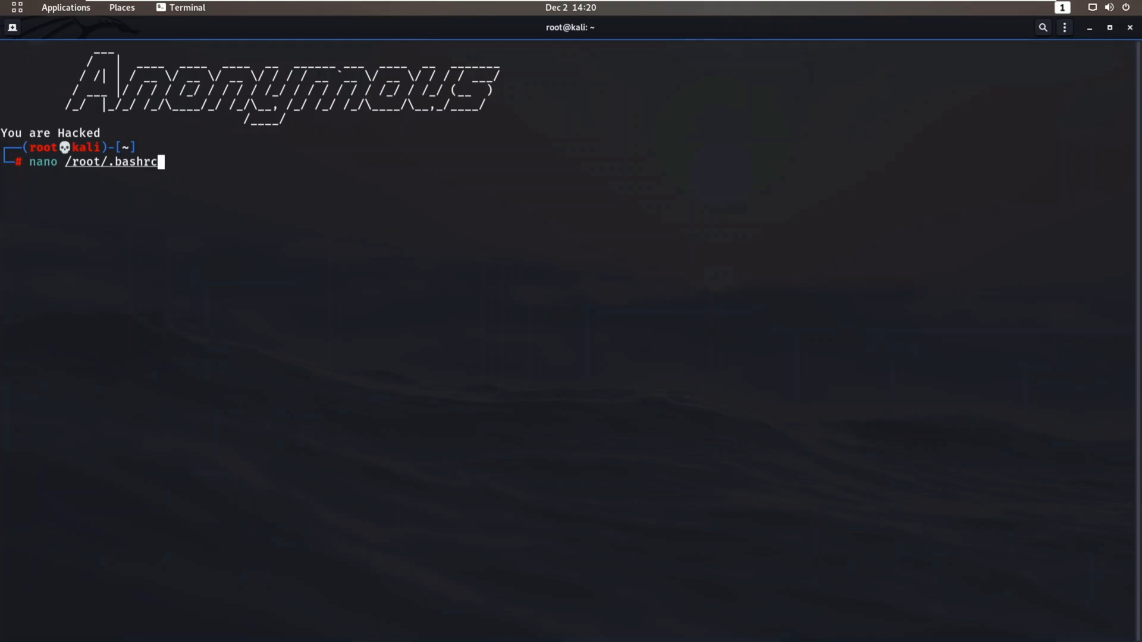